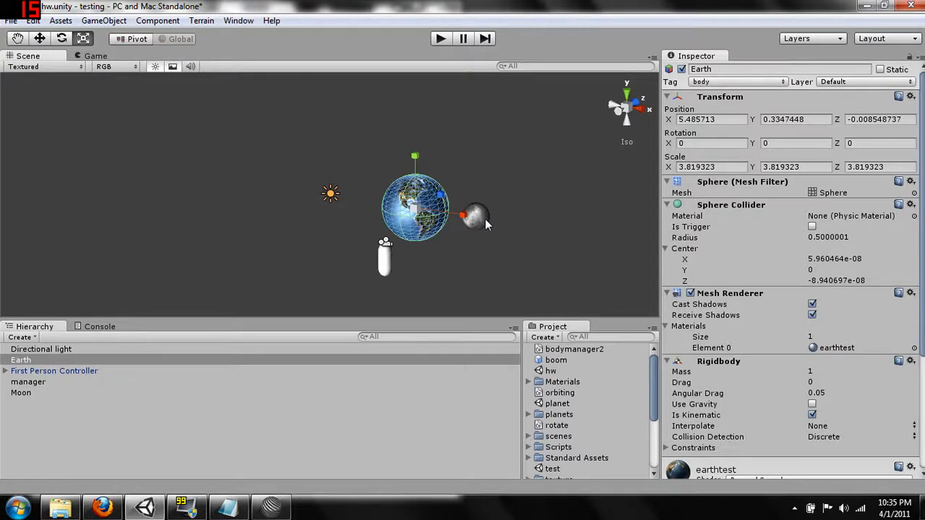
Inspect the Moon, then set Earth's Rigidbody mass to 7
left_click(20, 393)
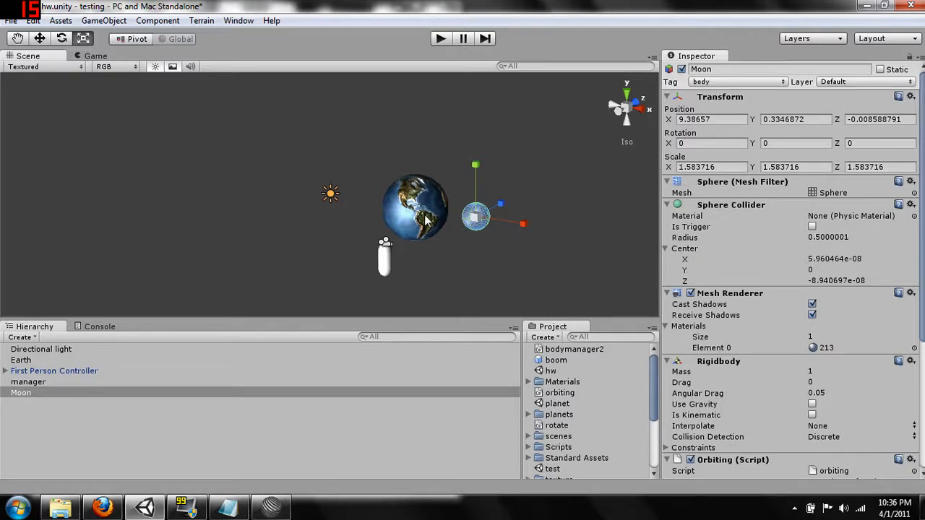
left_click(20, 360)
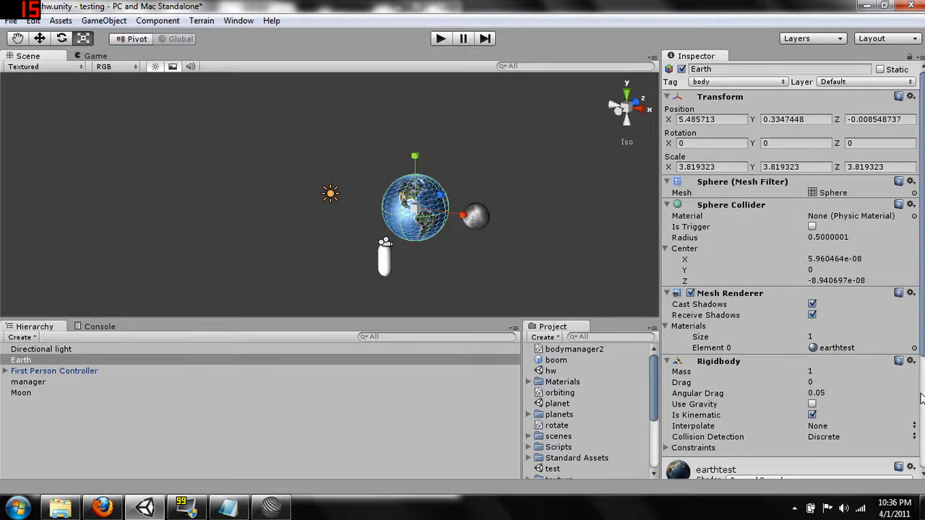
left_click(859, 372)
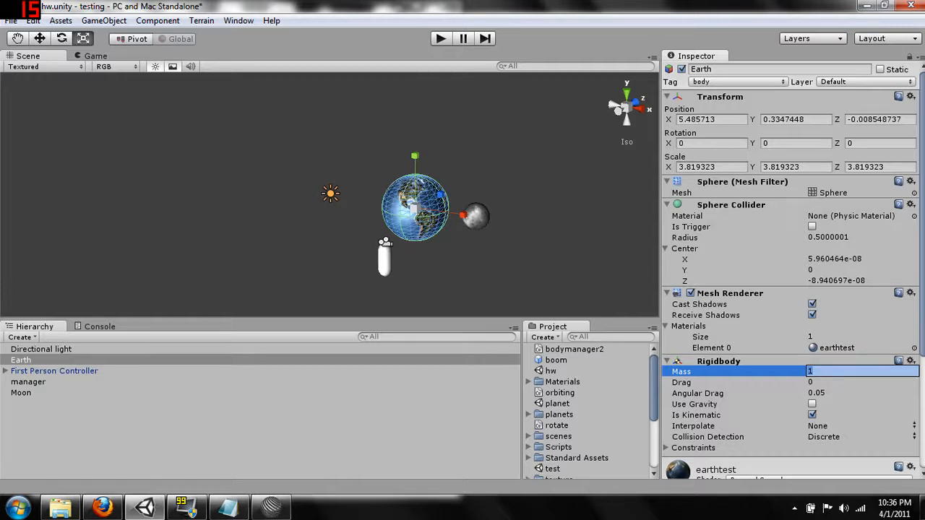
type("7")
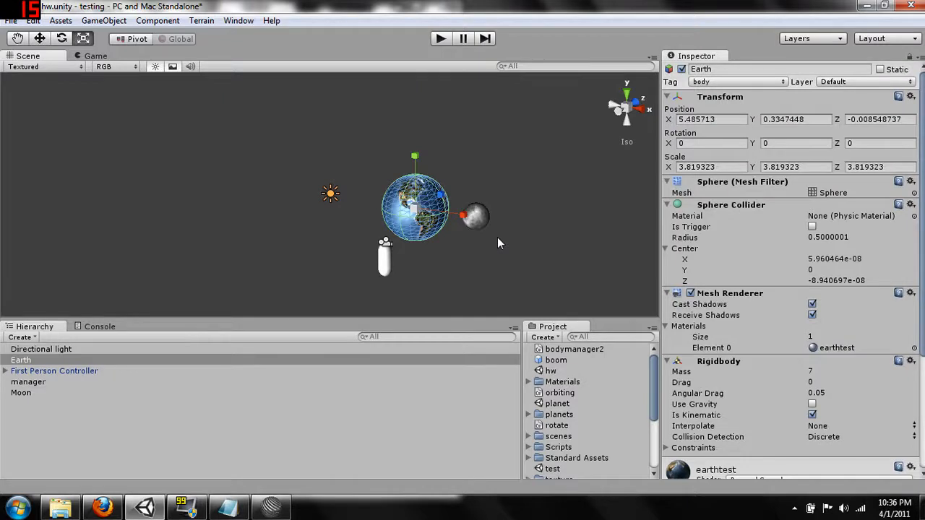
mouse_move(526, 251)
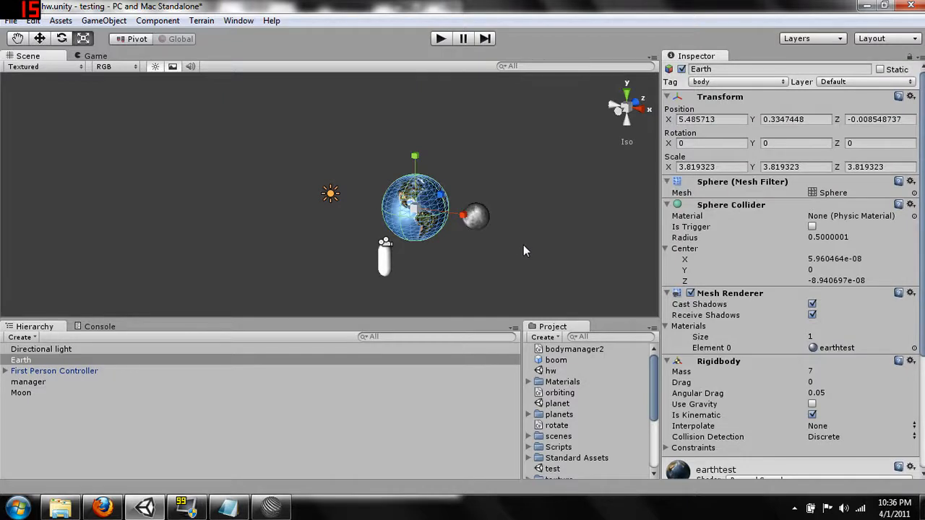
mouse_move(519, 251)
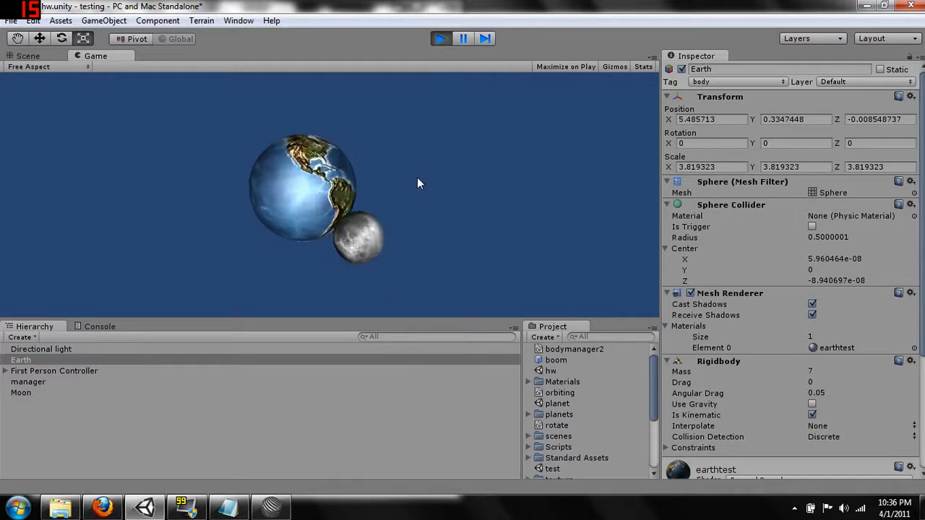
left_click(440, 37)
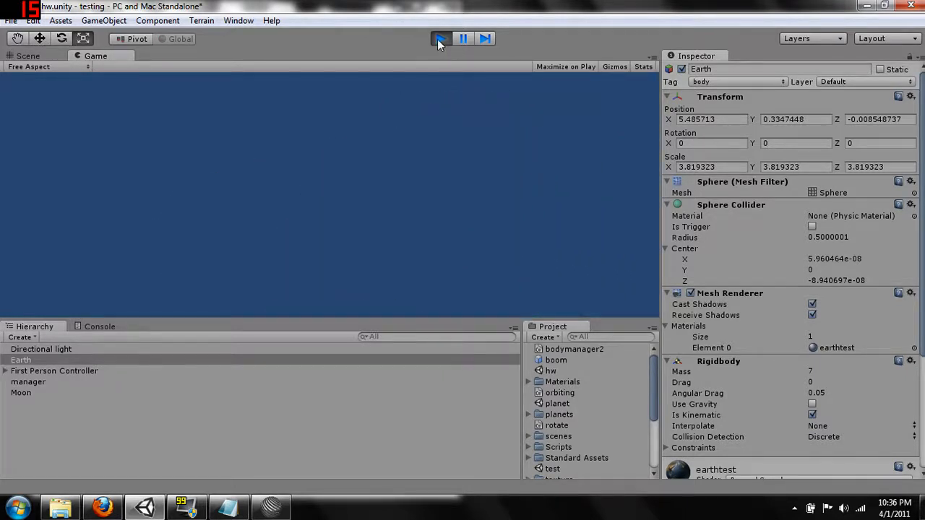
left_click(28, 55)
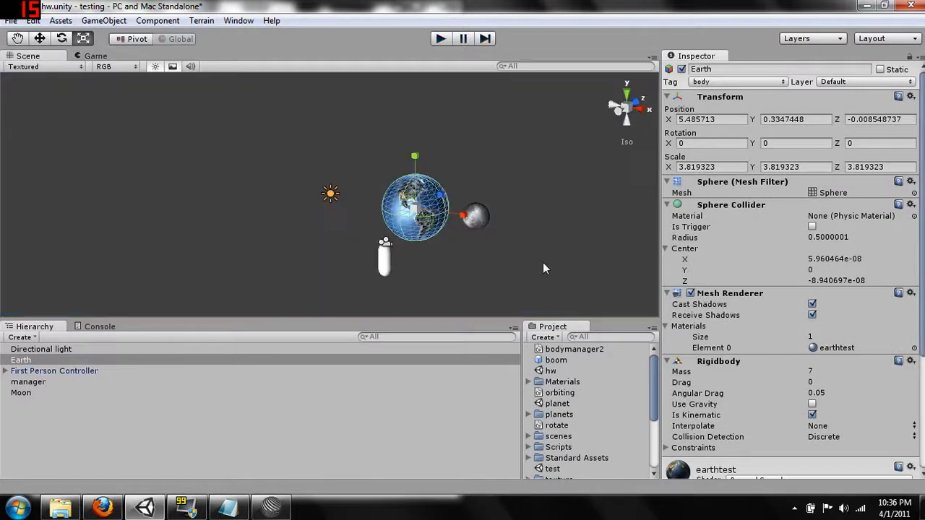
Select the Moon and run a Play test of the scene, then stop it
left_click(21, 393)
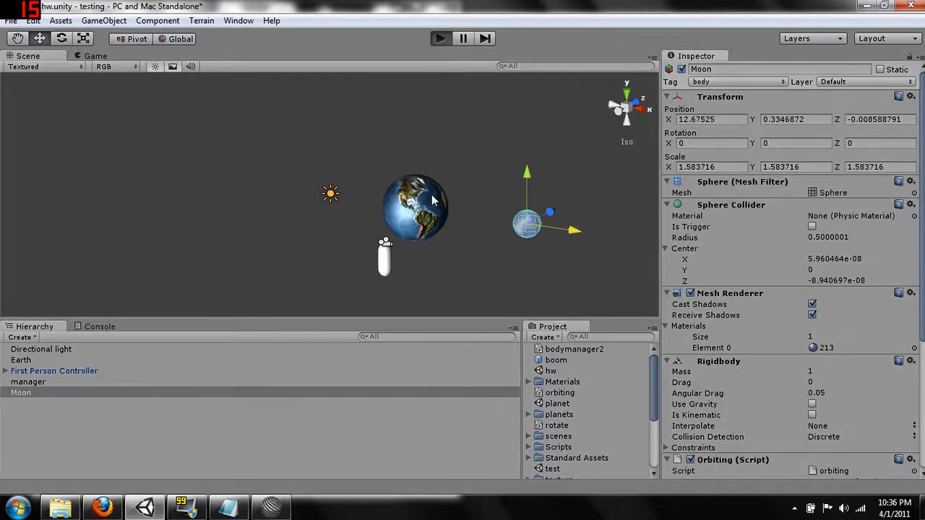
left_click(96, 55)
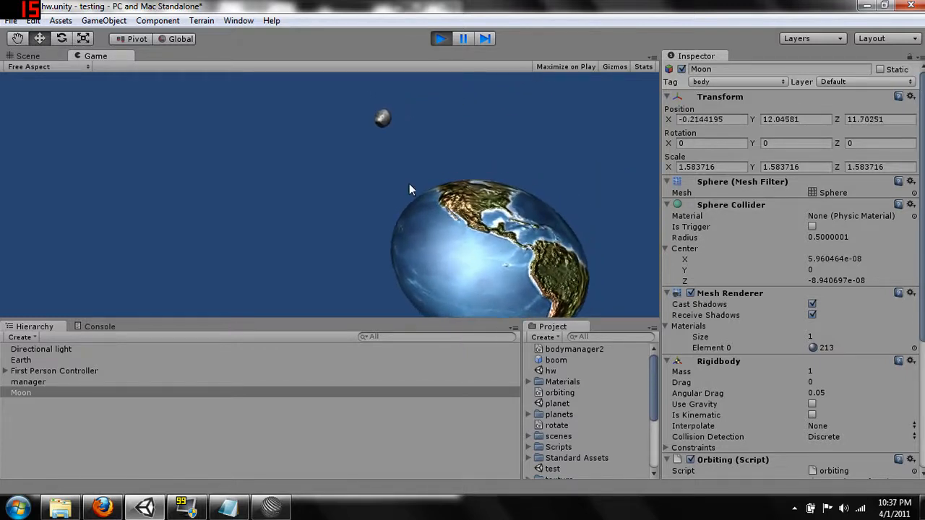
left_click(440, 38)
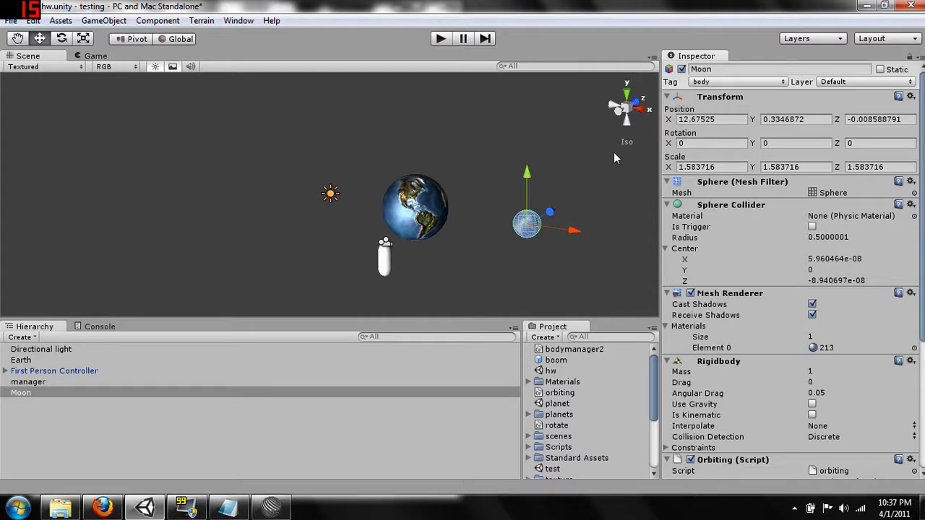
mouse_move(543, 231)
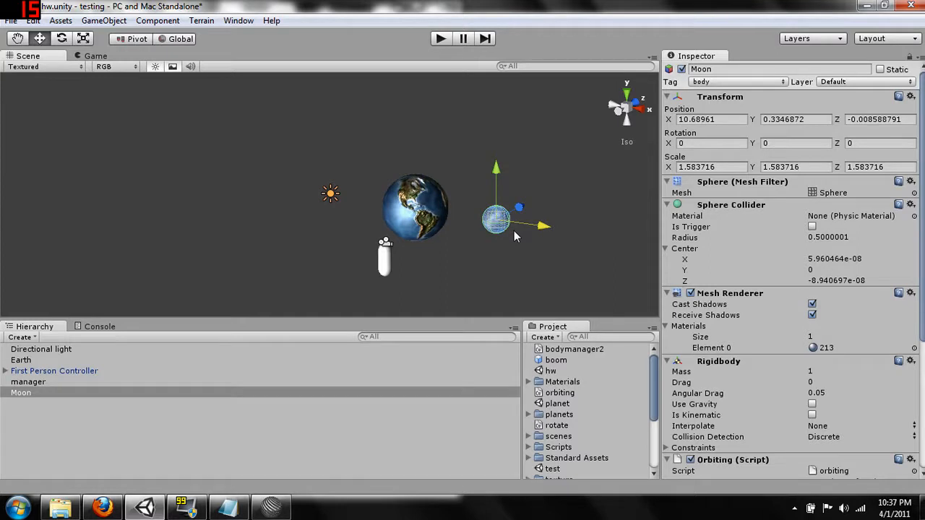
Move the Moon closer to Earth and pick the orbiting script in the Project assets
left_click_drag(519, 224, 491, 224)
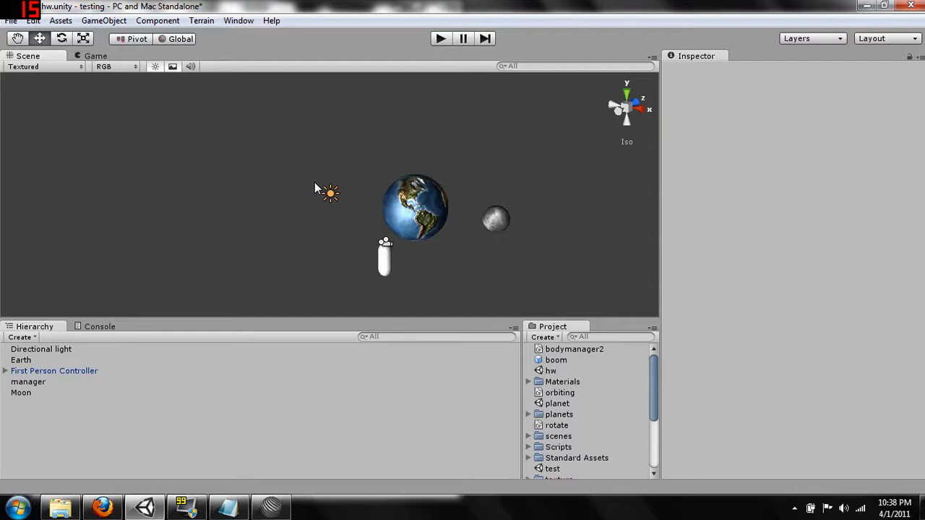
mouse_move(298, 176)
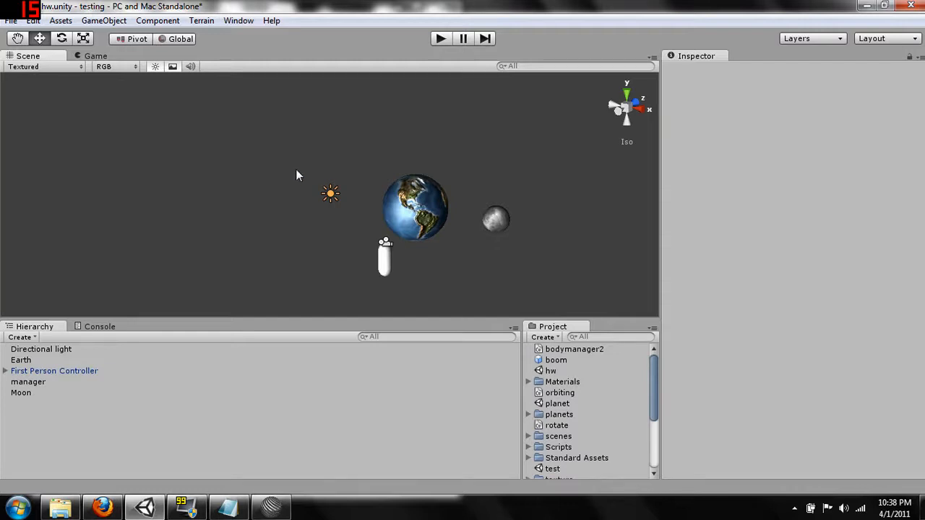
left_click(560, 393)
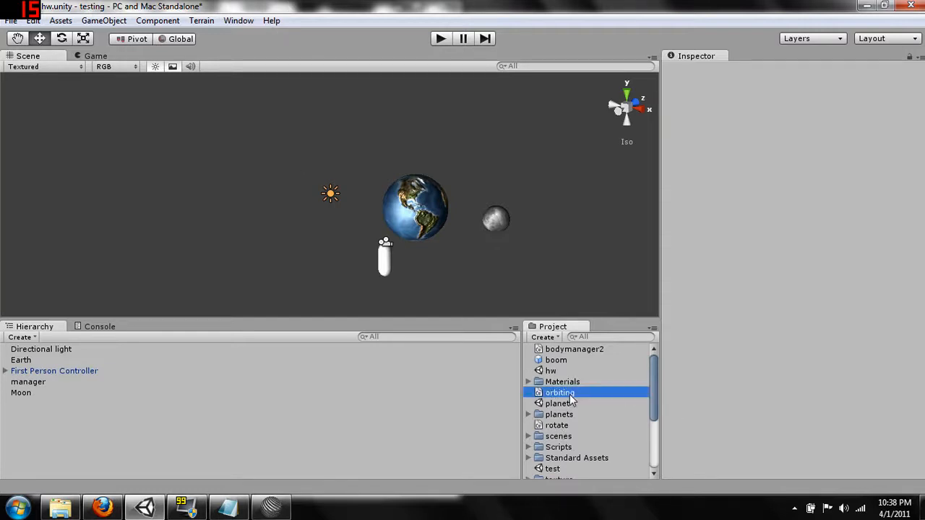
Open orbiting.cs and wrap the gravity loop body in if(bod != null)
double_click(559, 393)
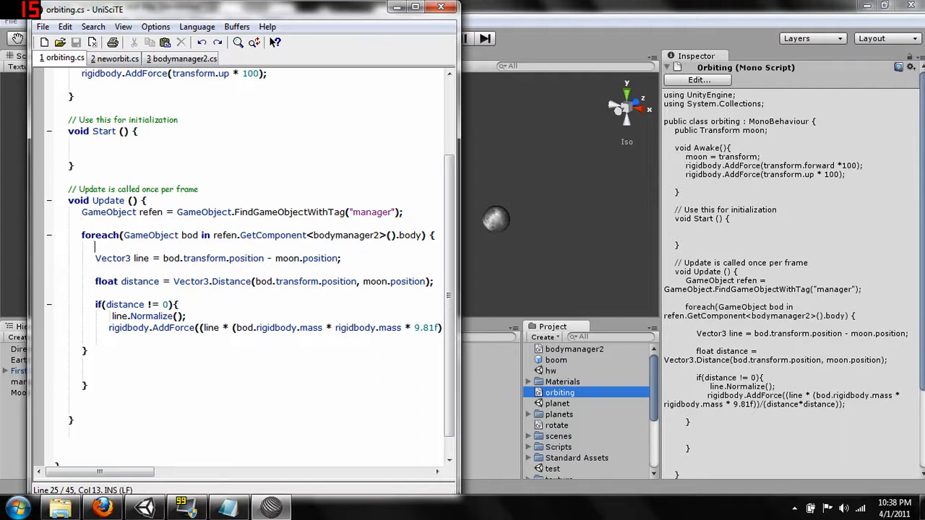
type("i")
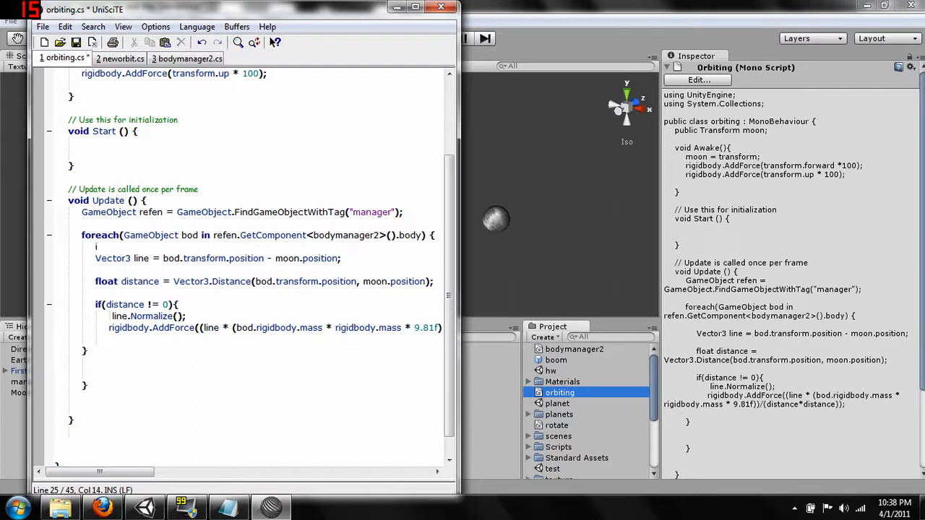
type("if")
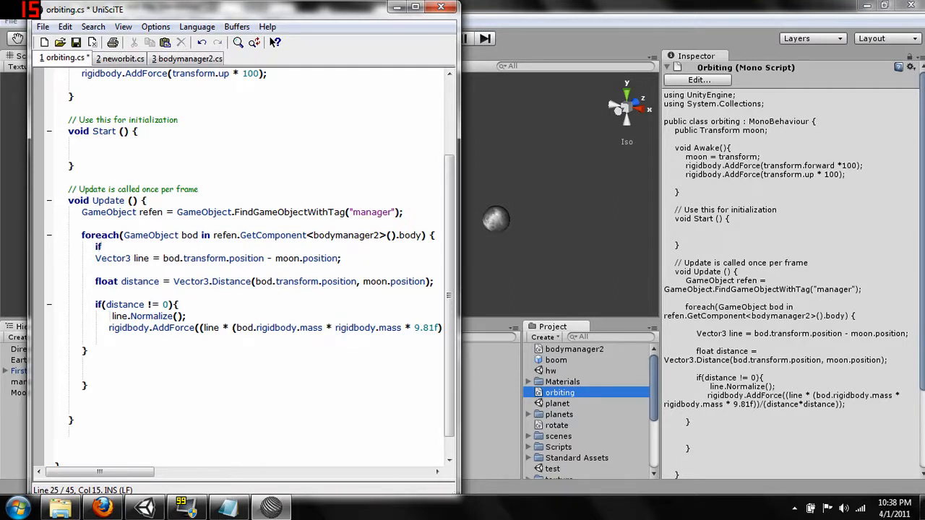
type("(")
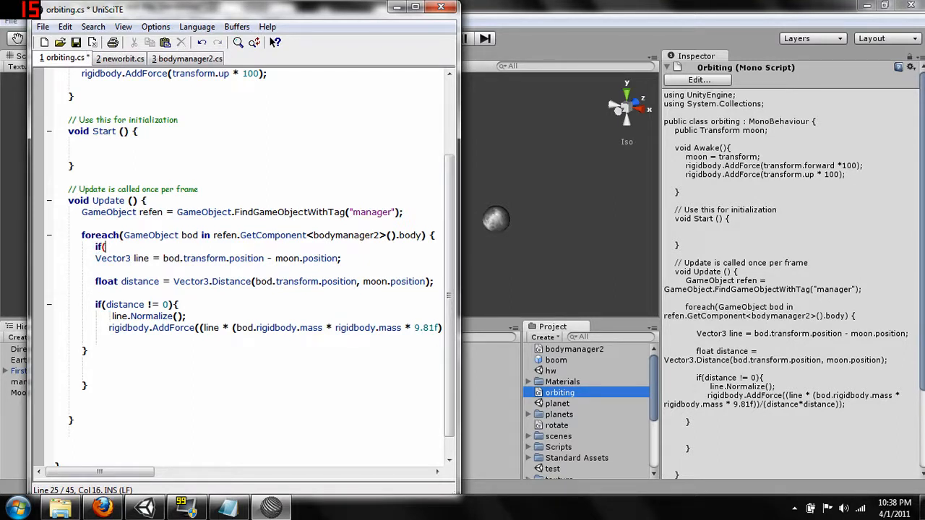
type("b")
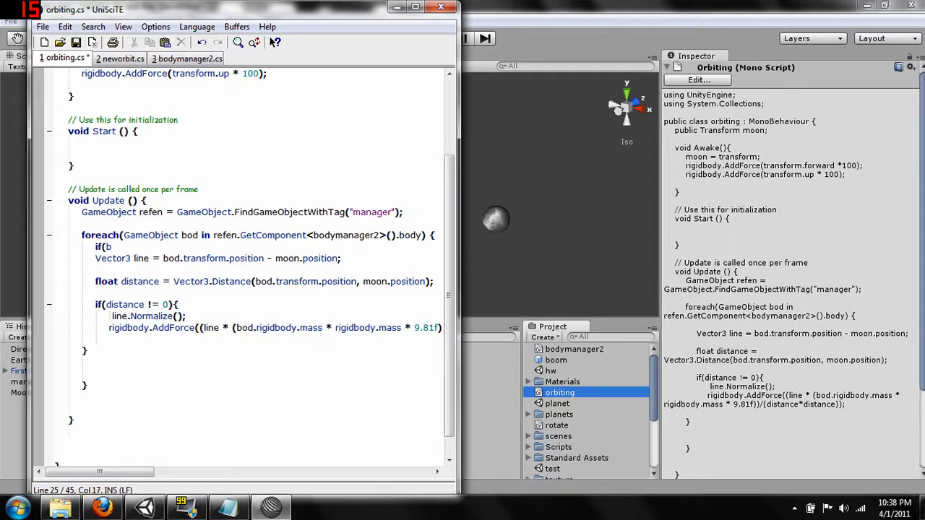
type("od")
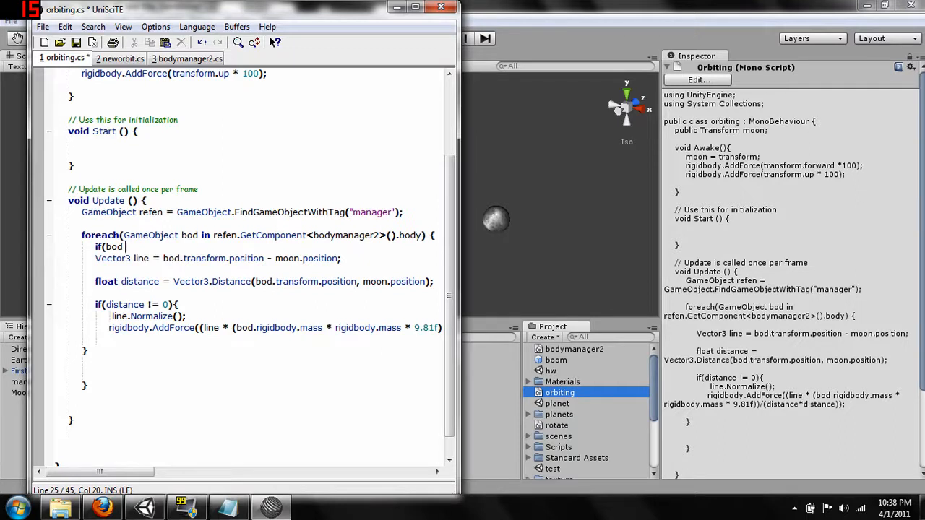
type("!")
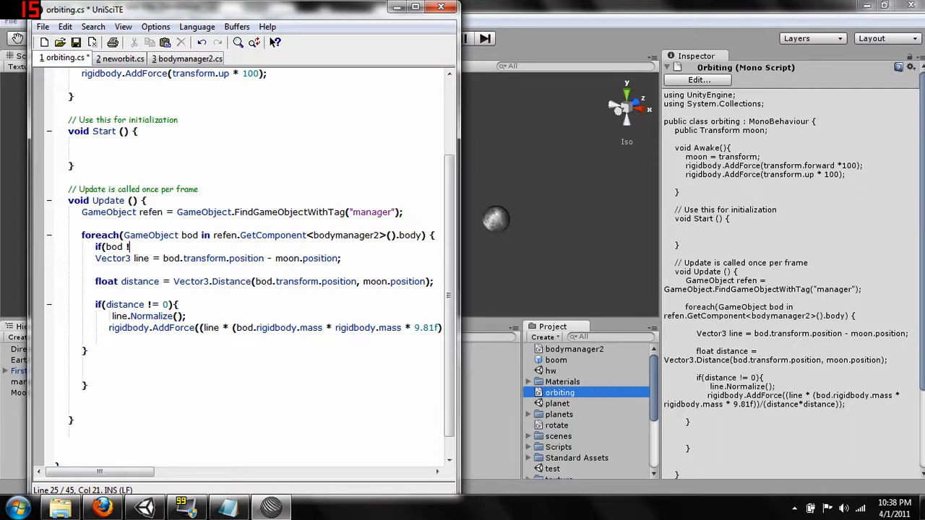
type("=")
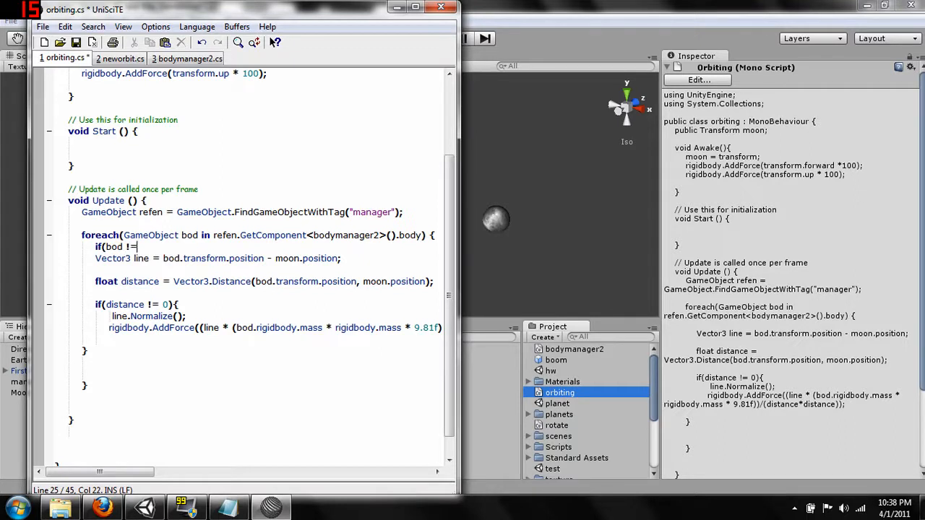
type("nu")
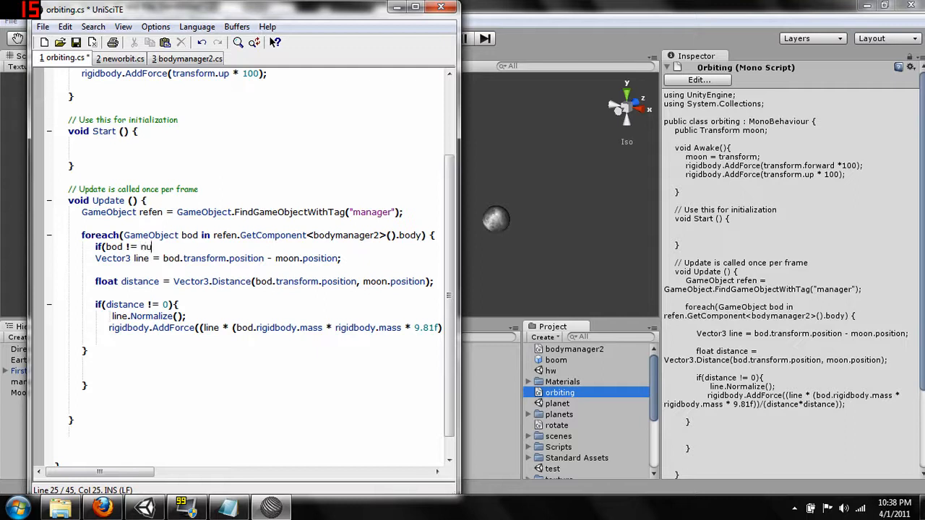
type("ll){")
left_click(240, 338)
type("}")
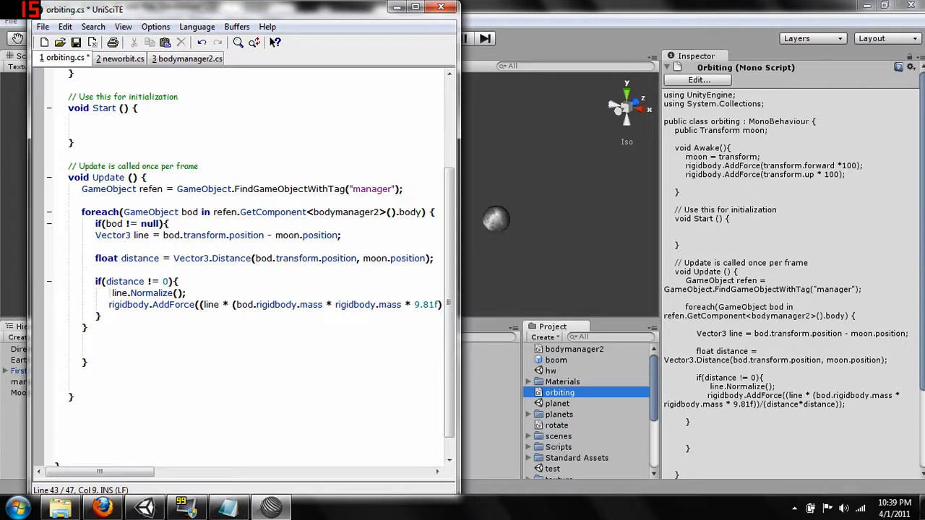
Add a void OnCollisionEnter(Collision collision) handler to the orbiting script
type("void")
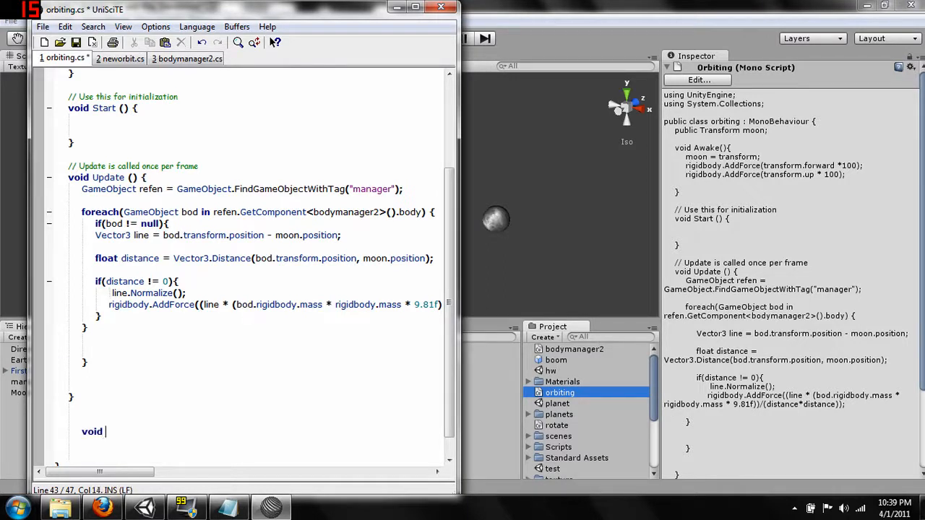
type("OnC")
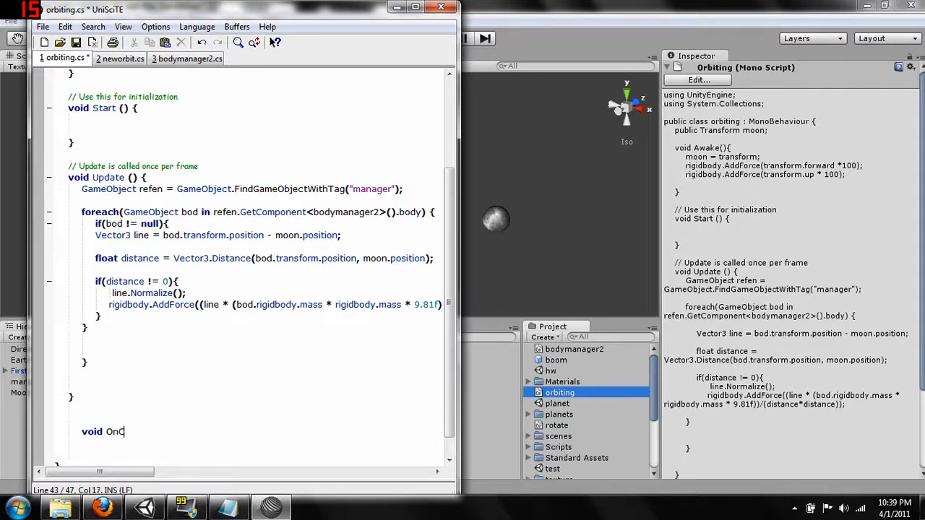
type("ol")
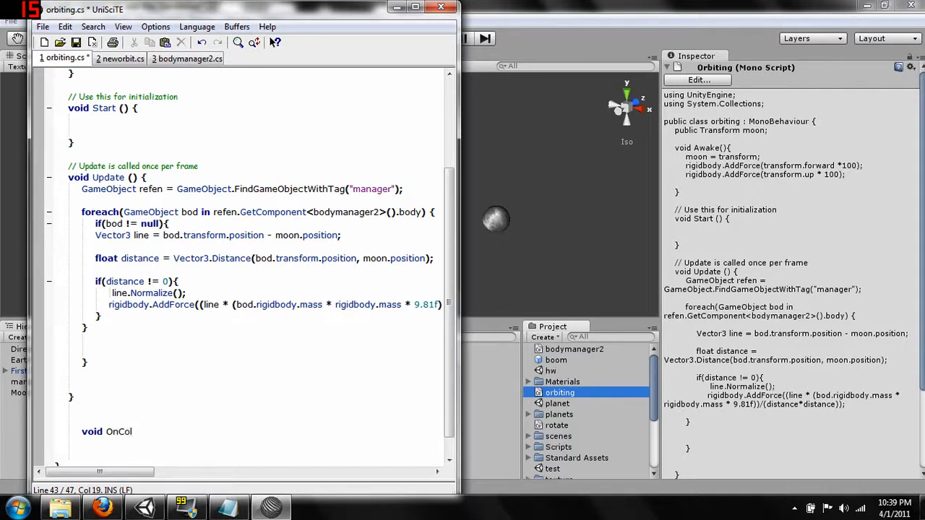
type("isio")
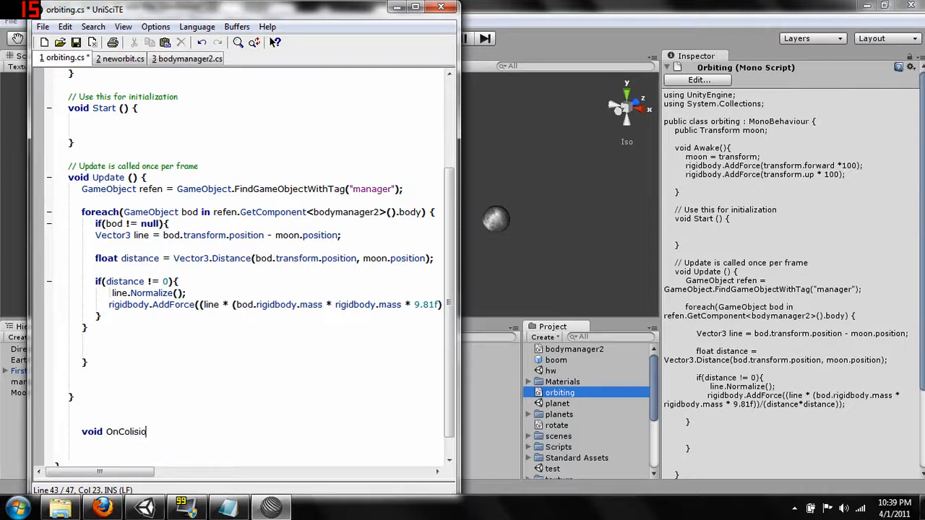
key("BackSpace")
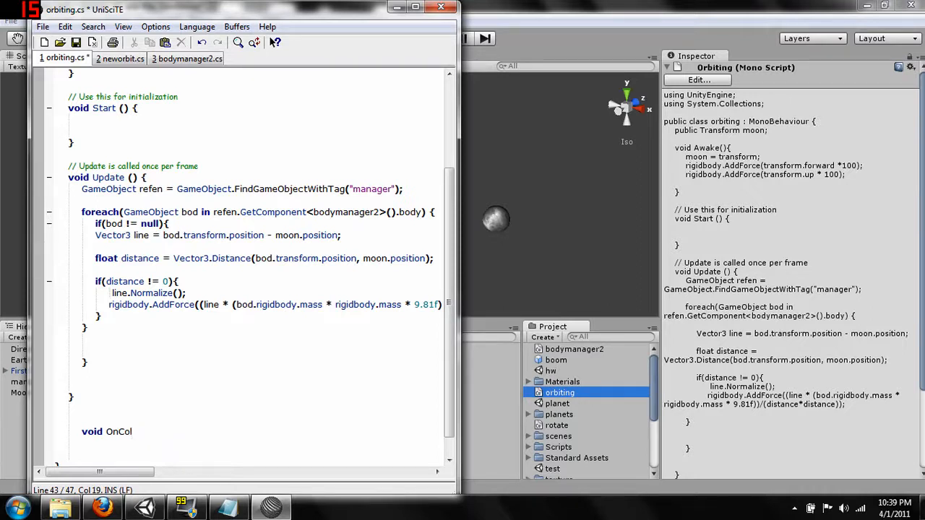
type("l")
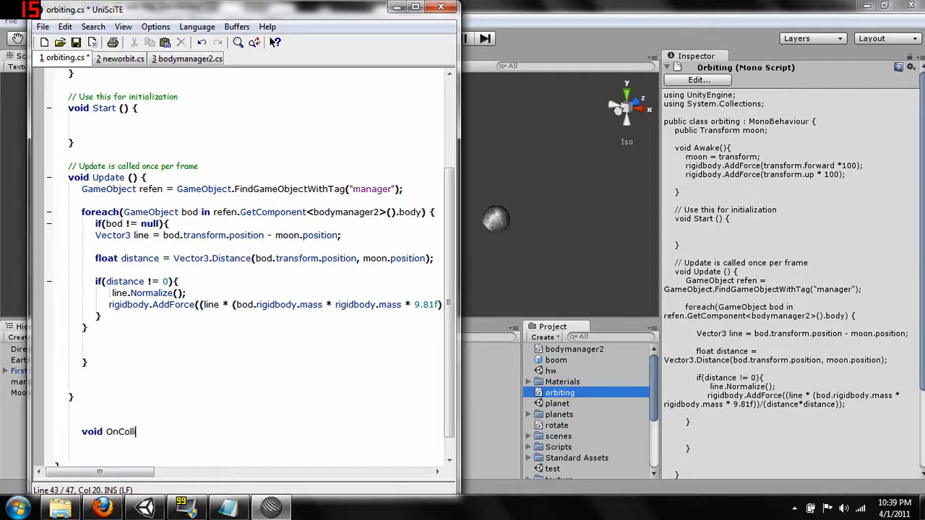
type("sion")
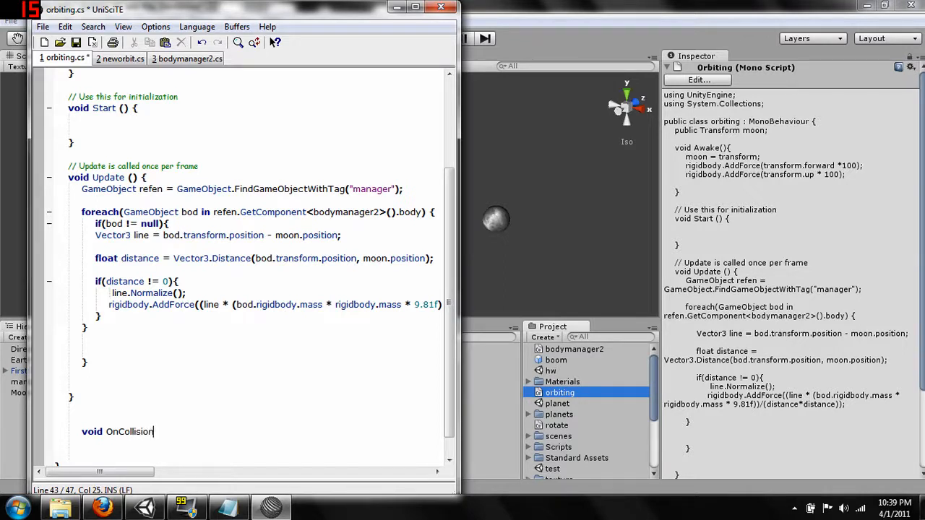
type("Enter")
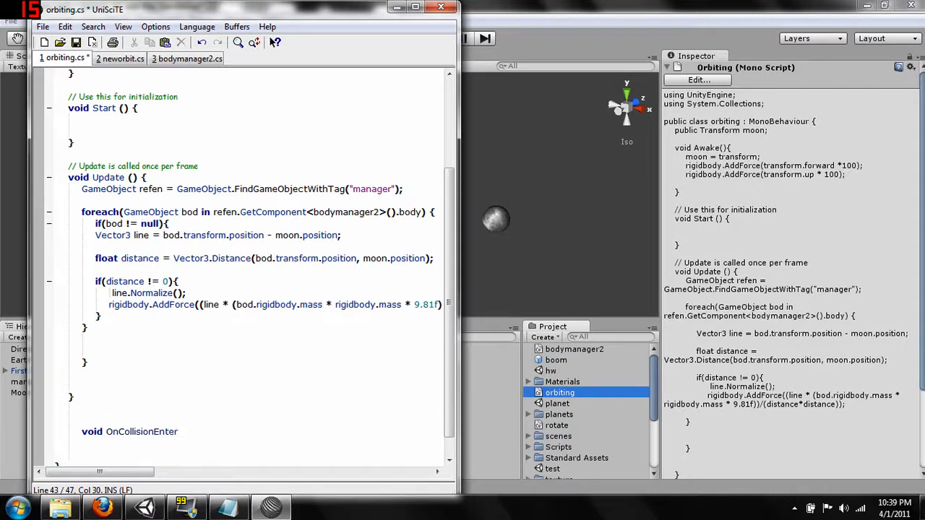
type("(")
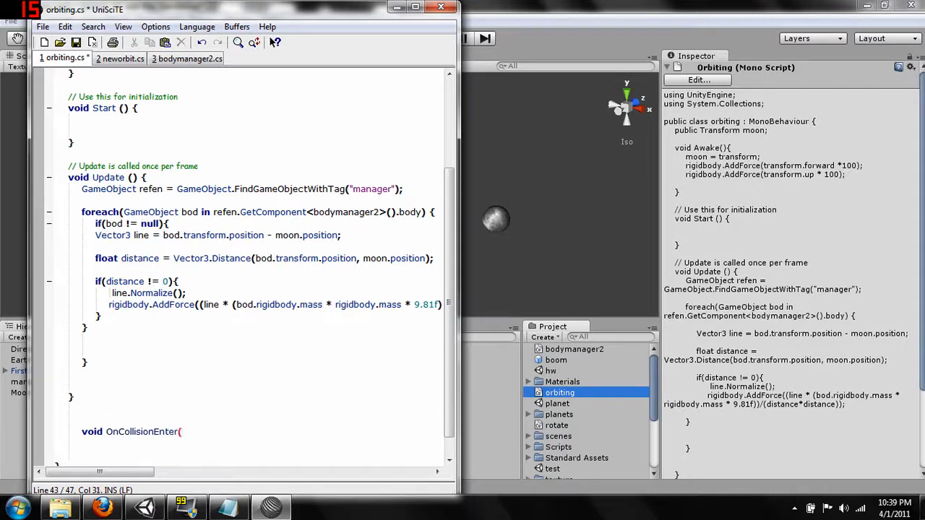
type("Co")
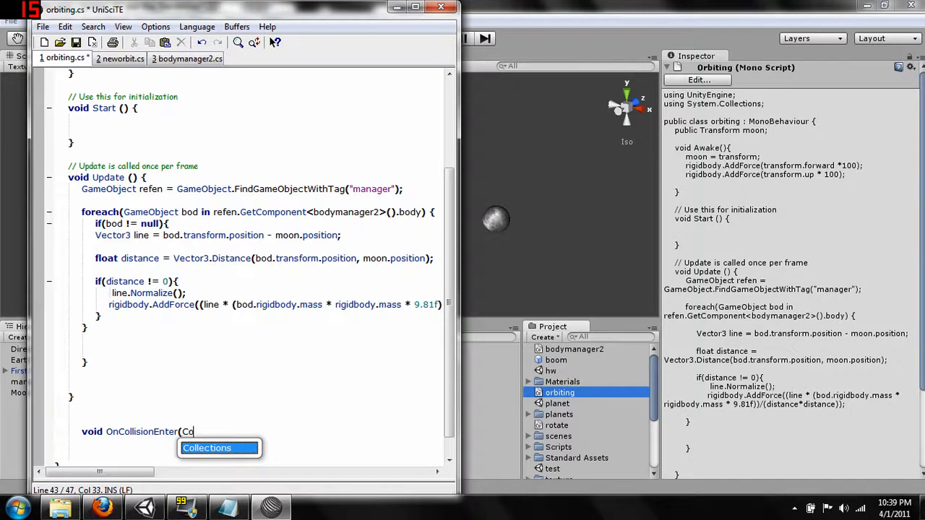
type("llis")
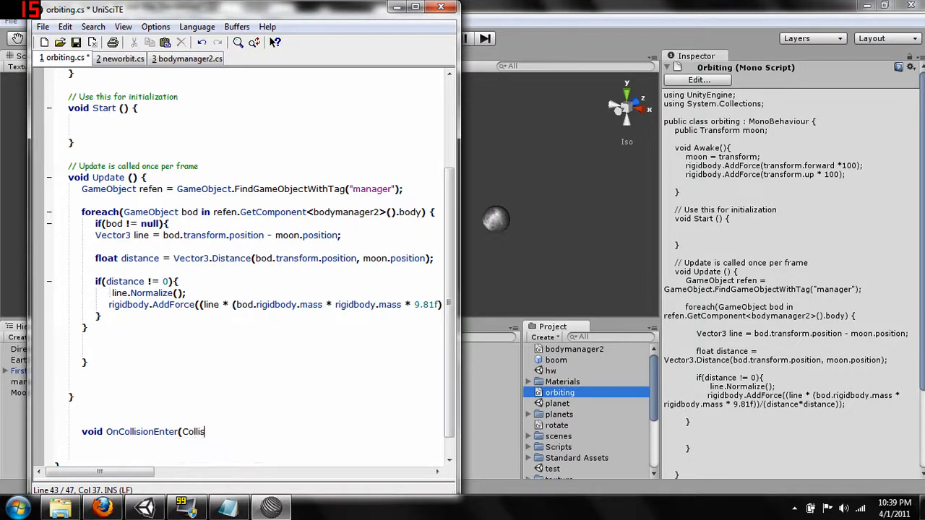
type("ion")
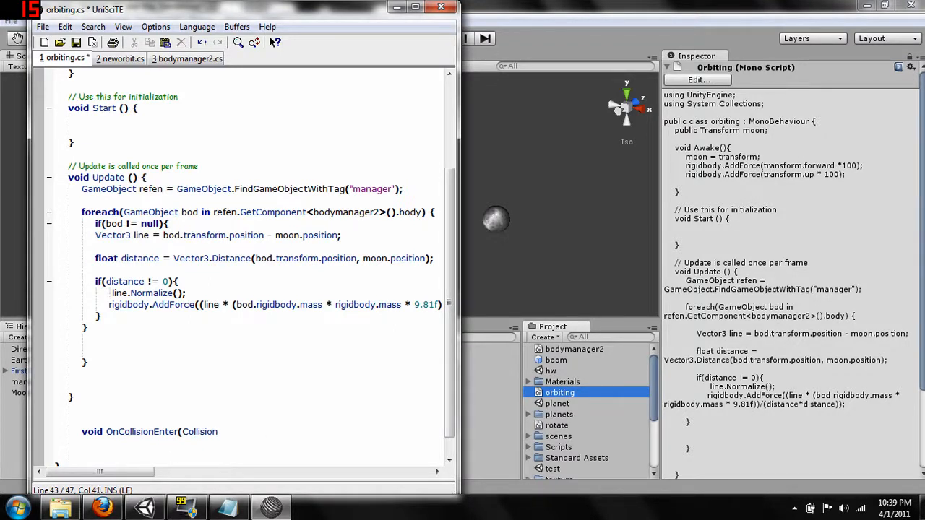
type("col")
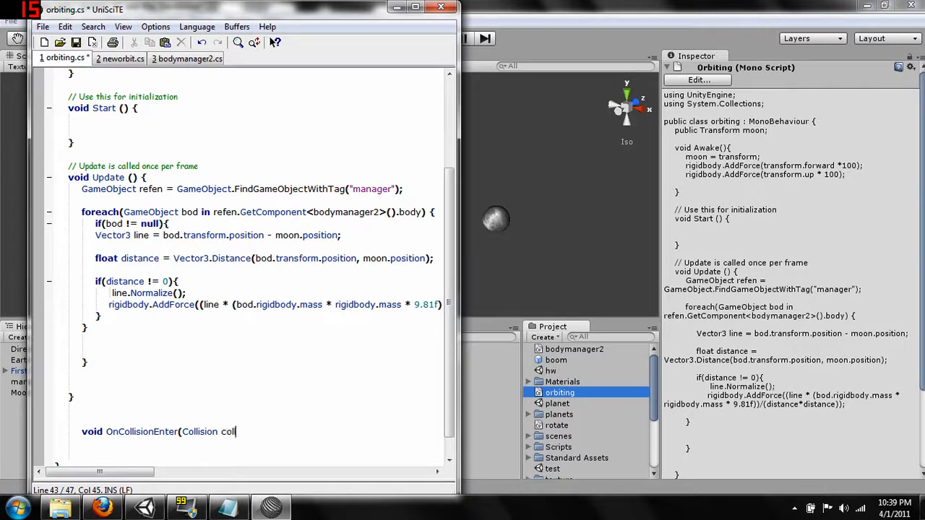
type("lision")
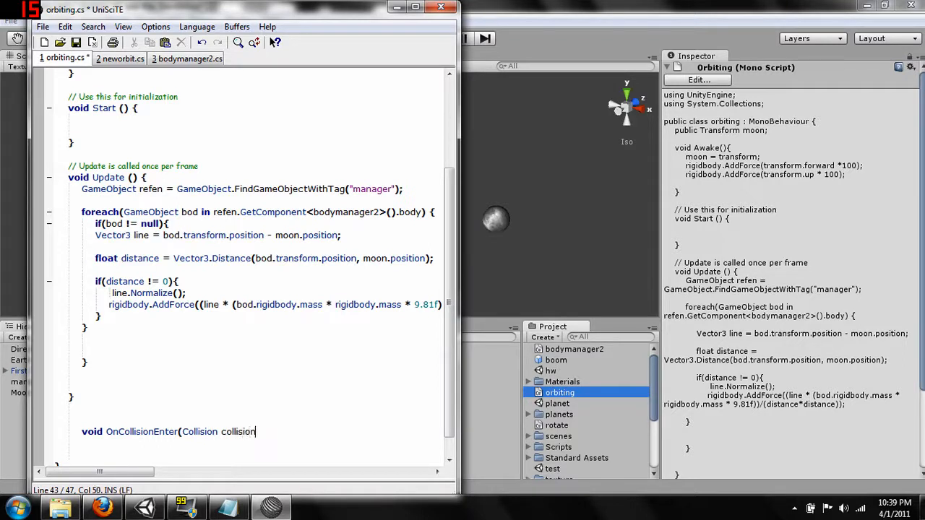
type("){")
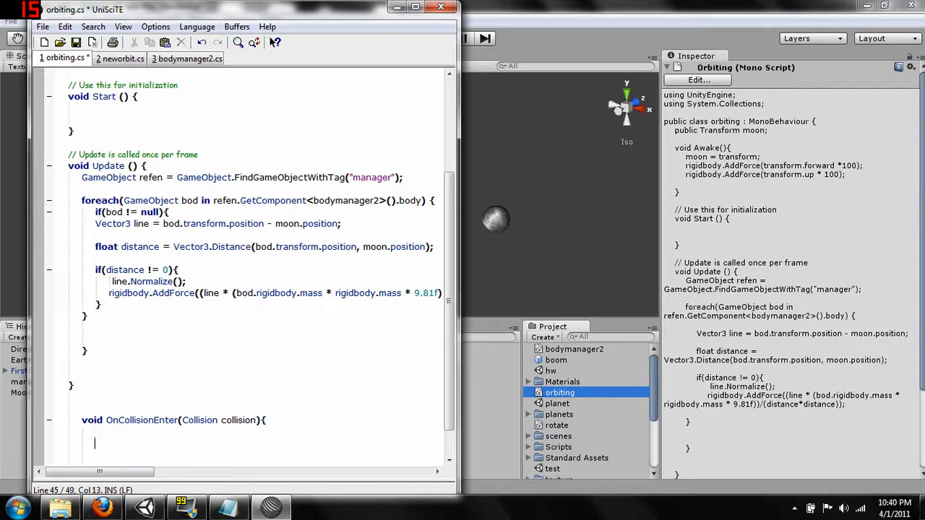
Call Instantiate(boom, gameObject.transform.position, gameObject.transform.rotation) inside the handler
scroll("down", 3)
type("}")
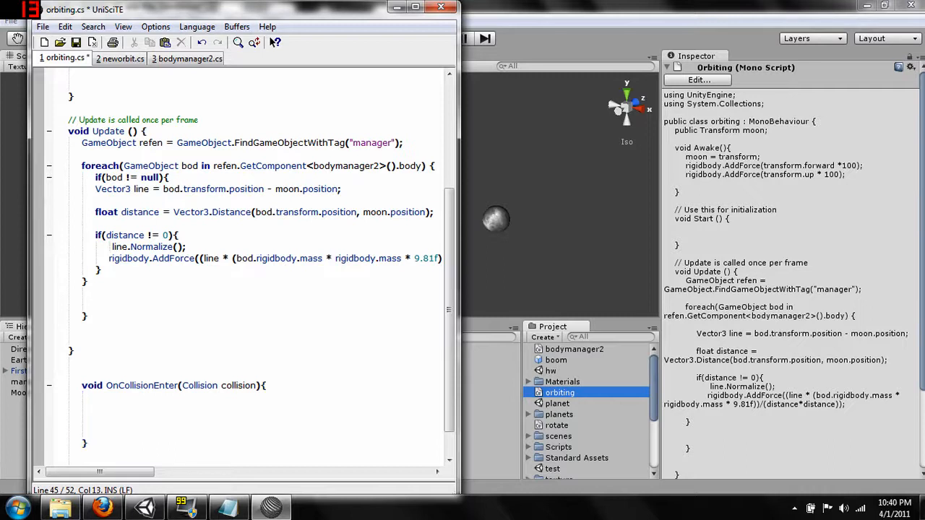
type("In")
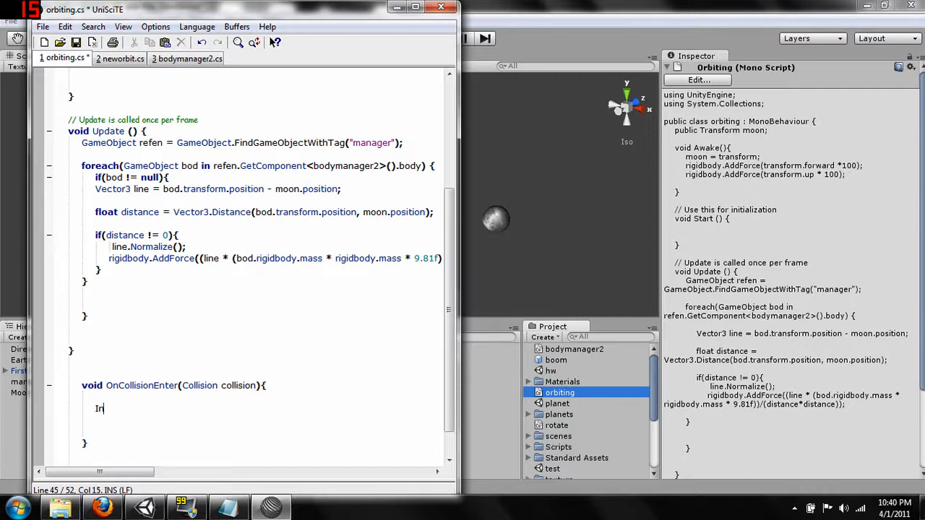
type("s")
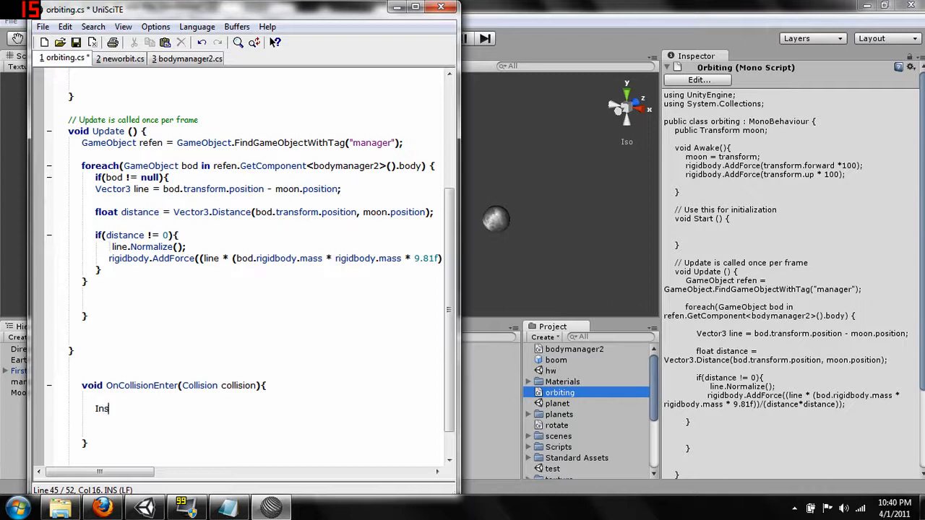
type("ta")
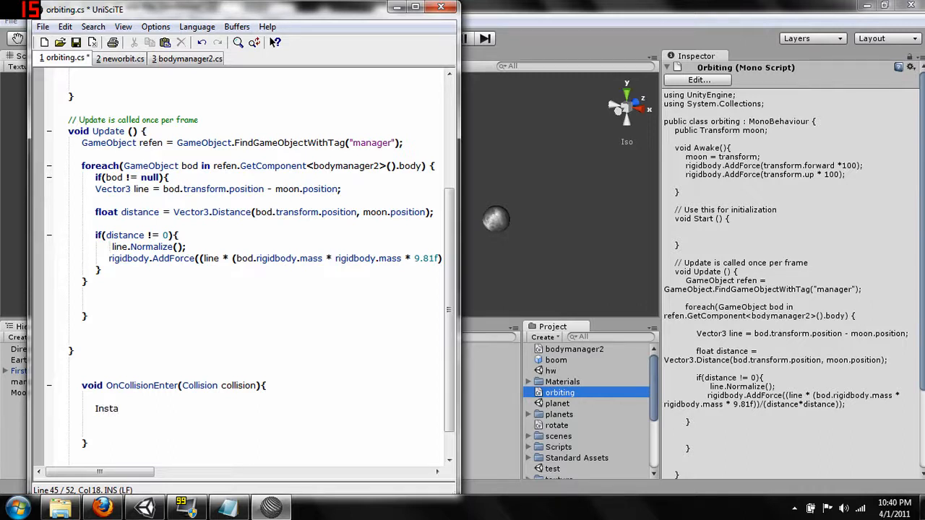
type("n")
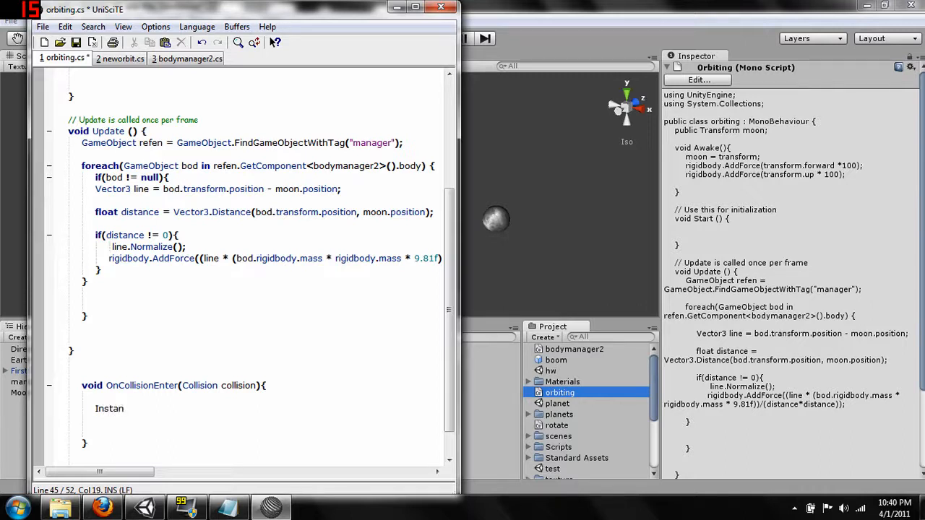
type("t")
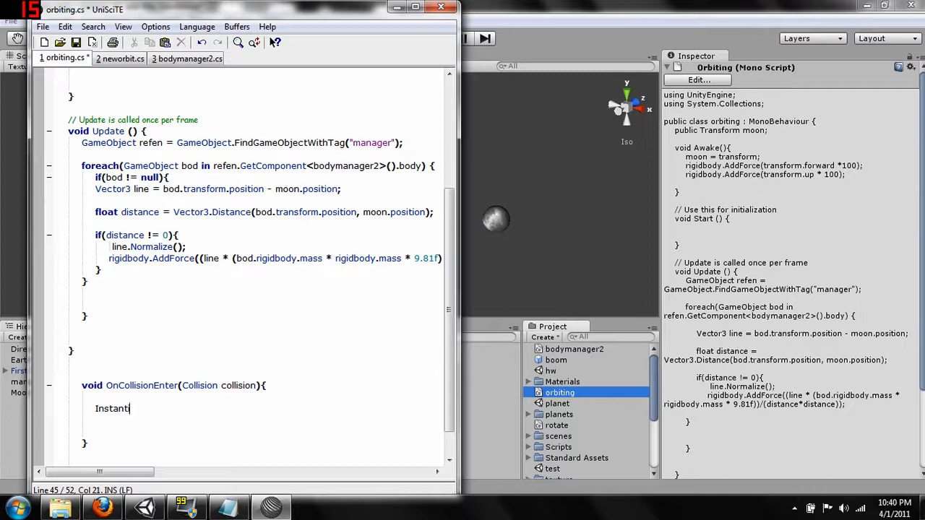
type("iate")
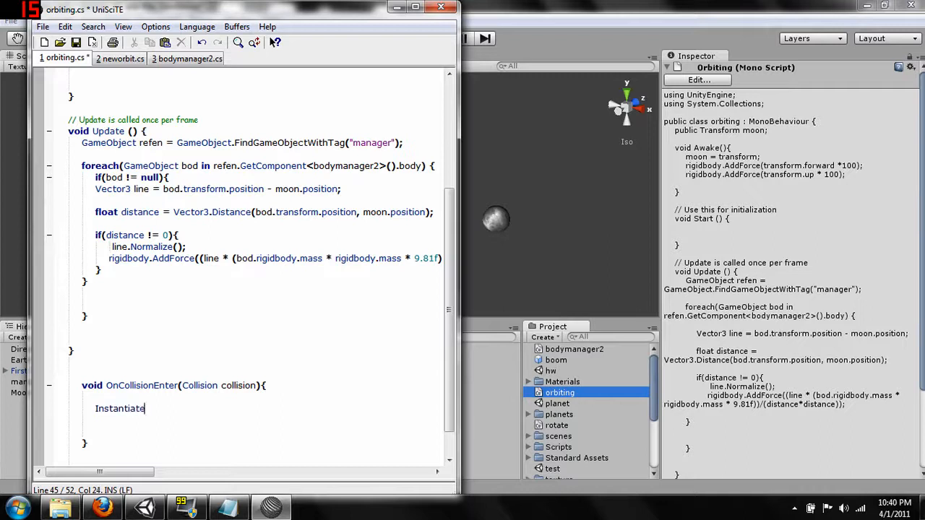
type("(")
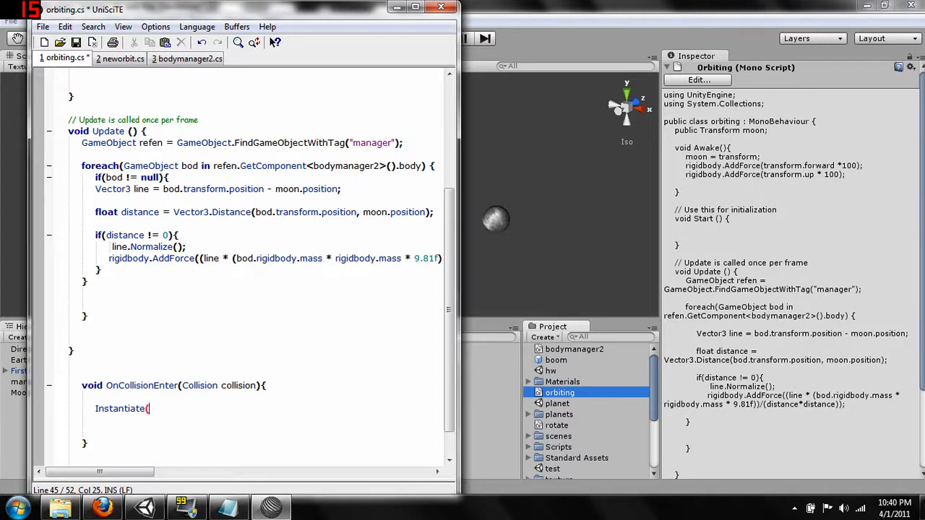
type("bo")
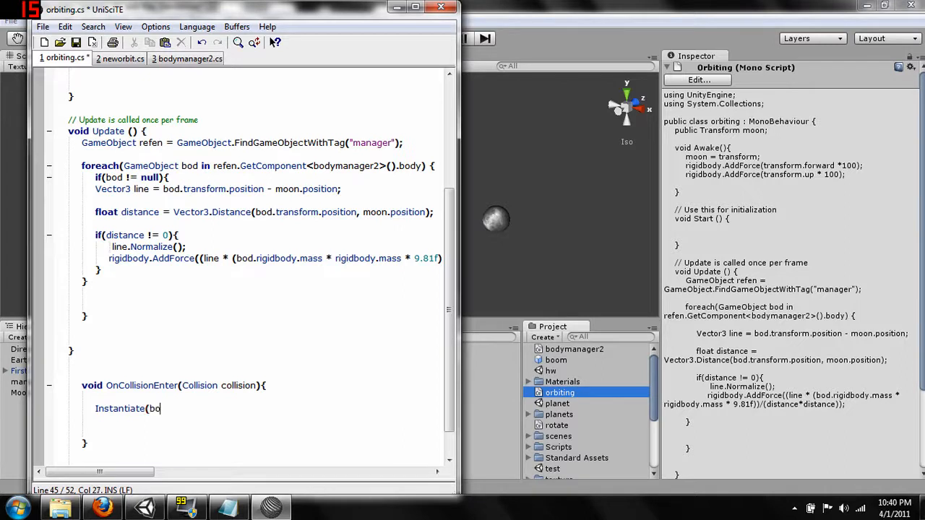
type("om")
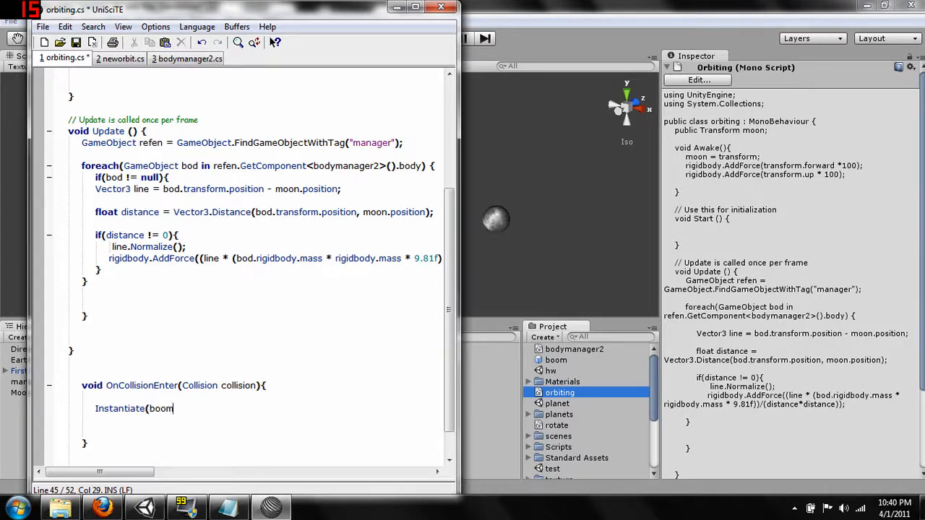
type(",")
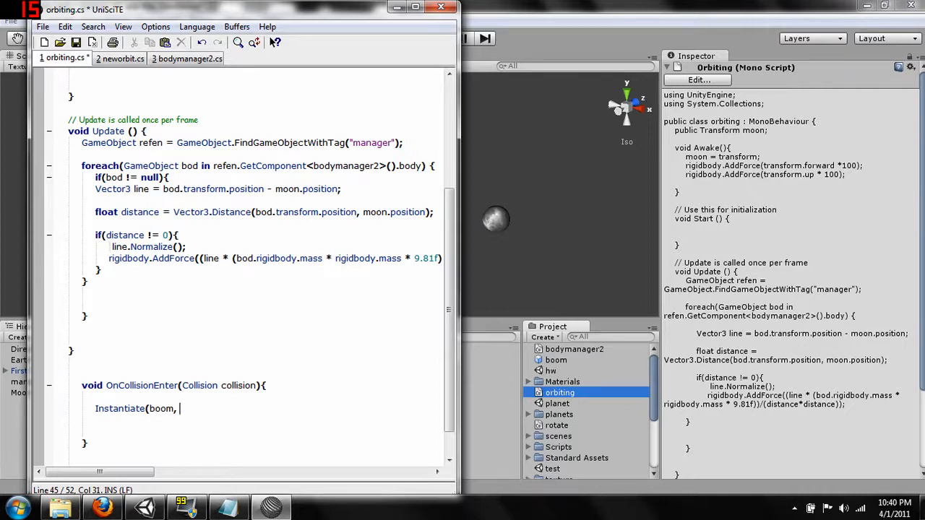
type("g")
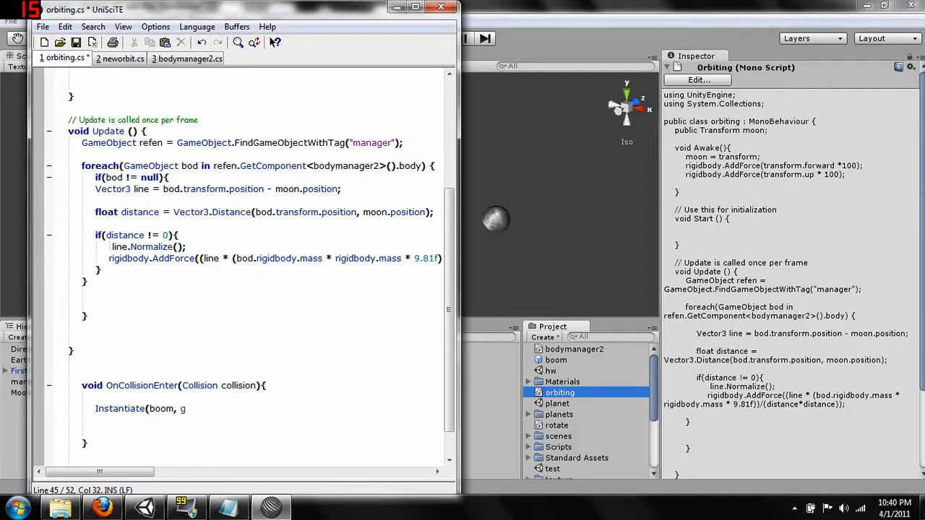
type("gameO")
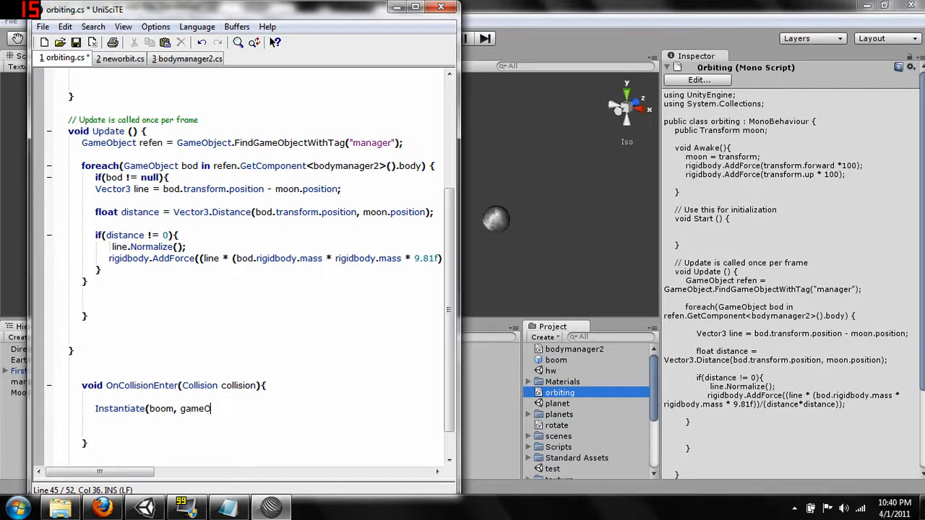
type("bjec")
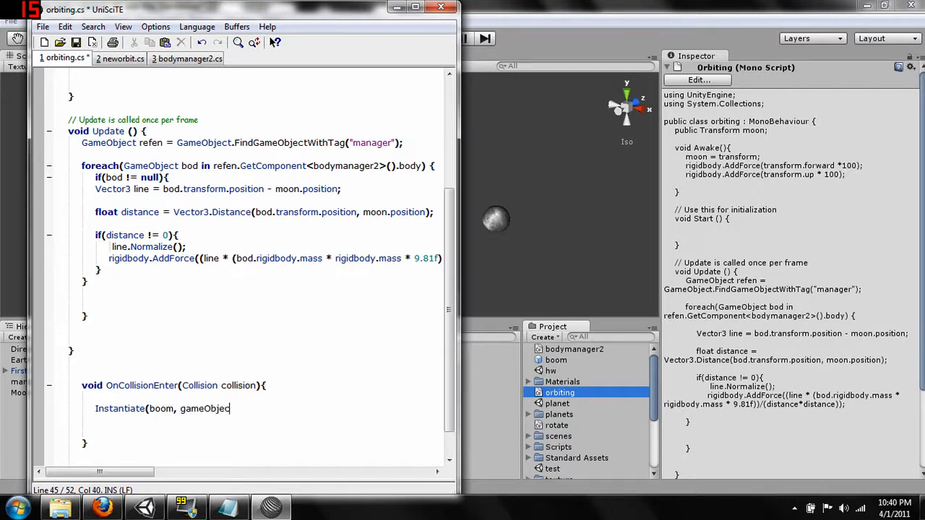
type(".")
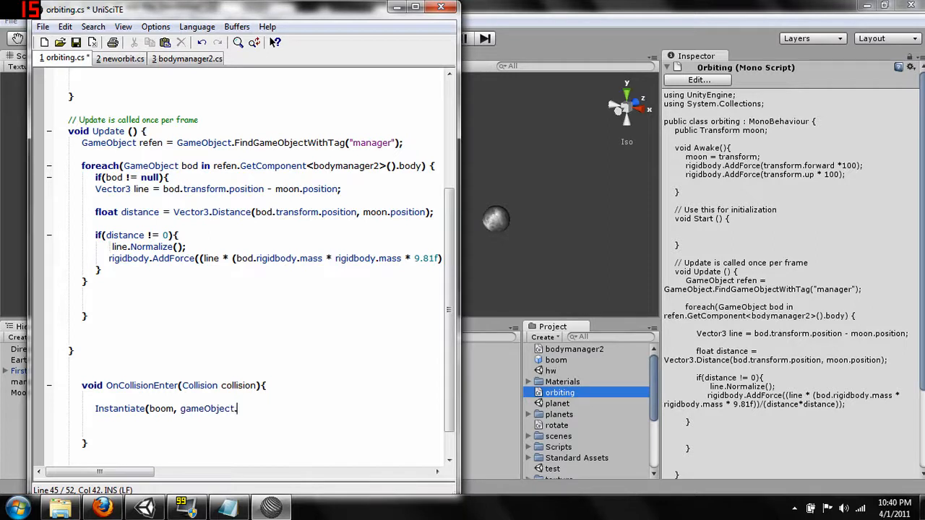
type("t")
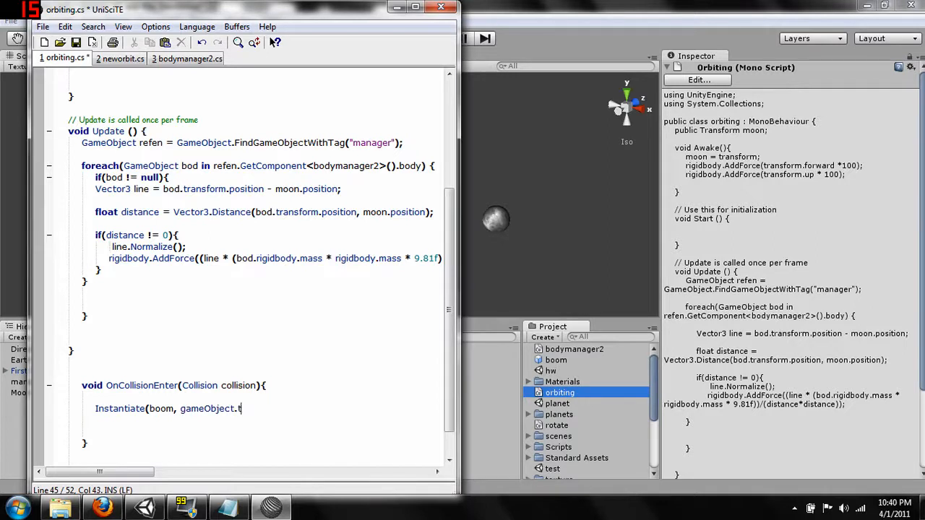
type("ransform")
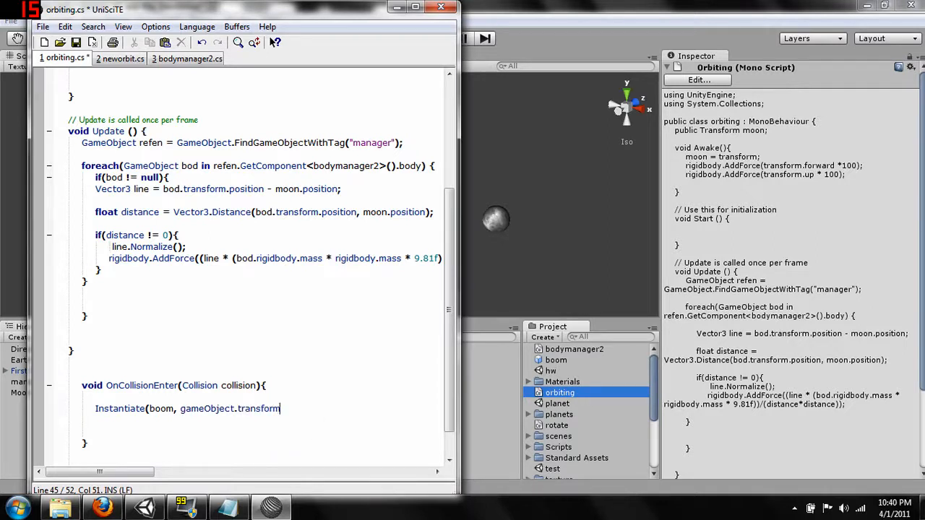
type(".")
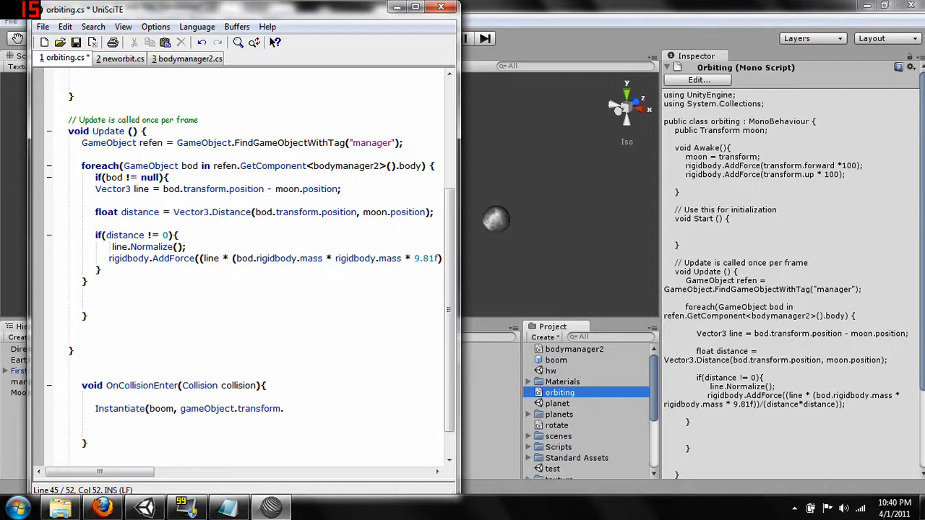
type("position")
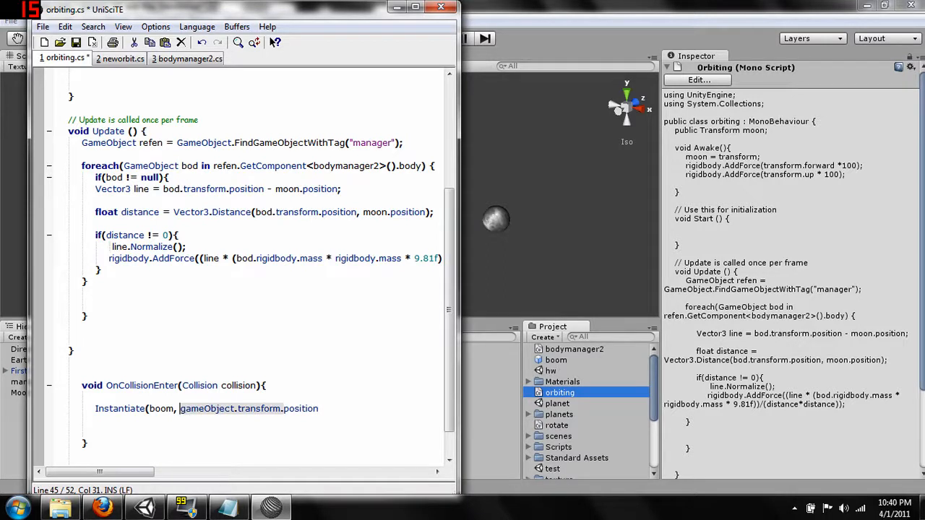
type(",")
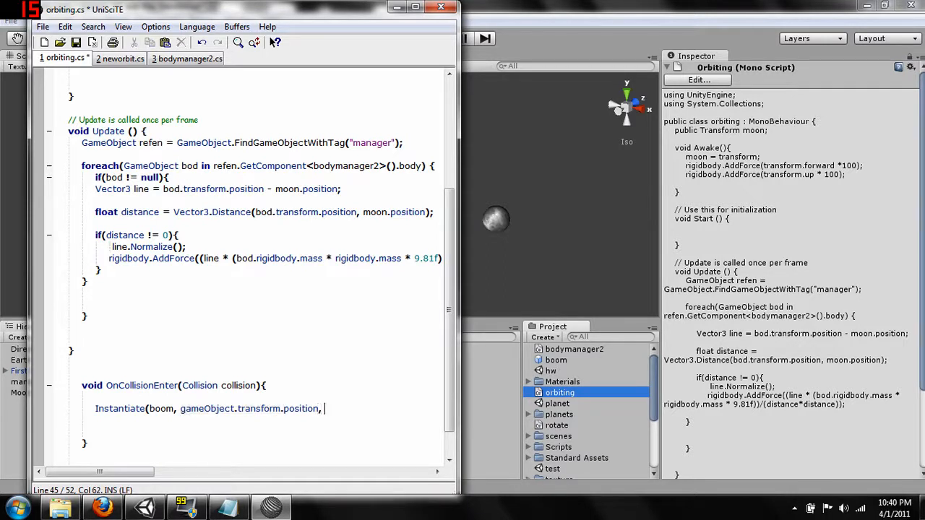
type("gameObject.transform.")
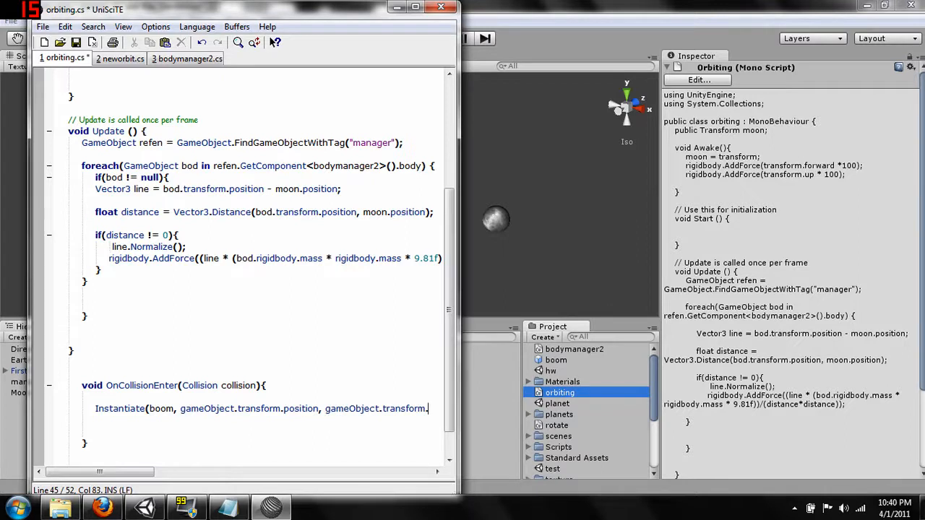
type("rotation")
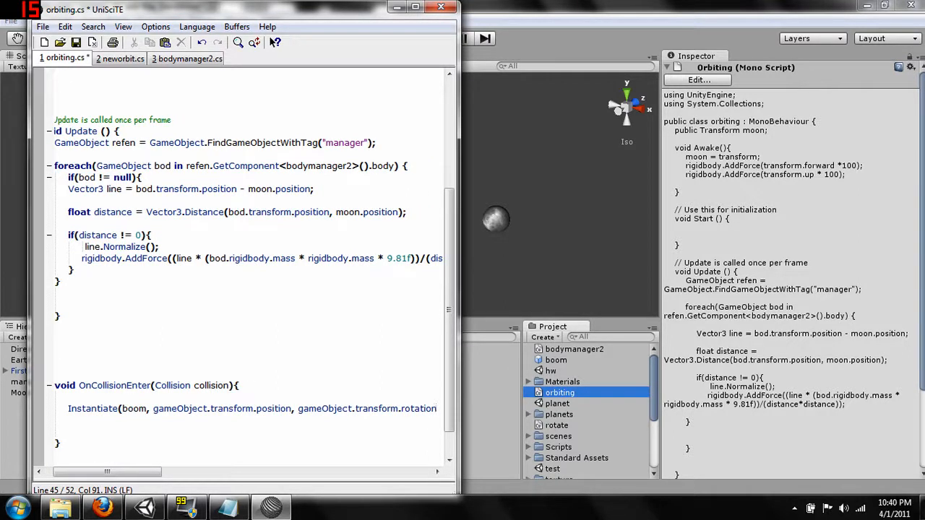
type(")")
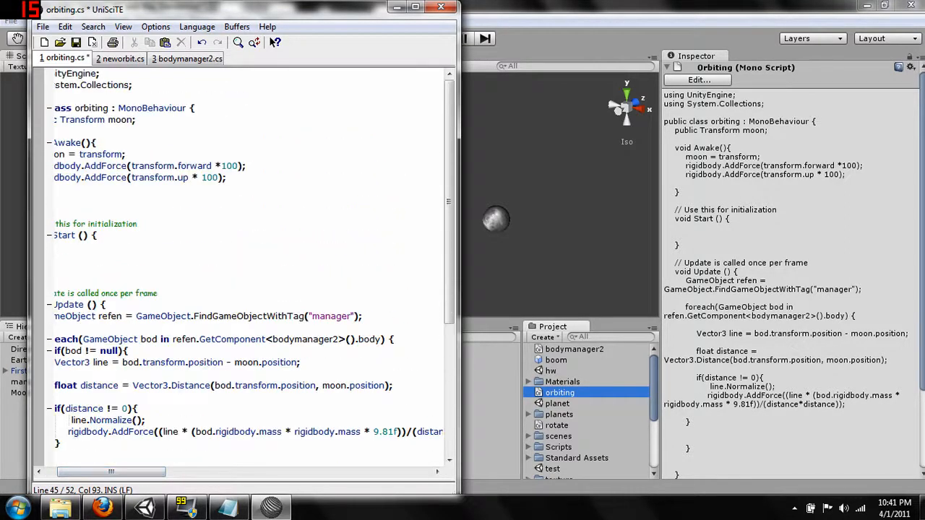
Declare 'public Transform boom;' under the moon field at the top of the class
scroll("left", 3)
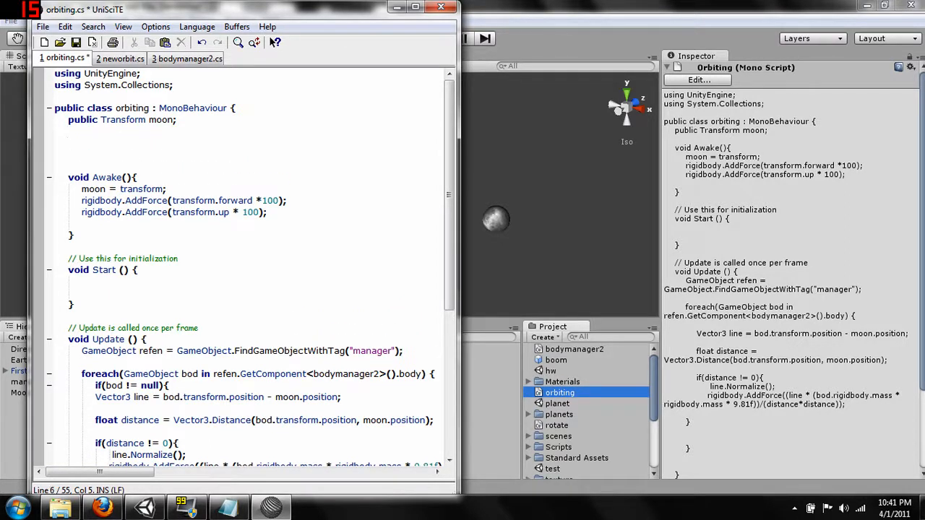
type("public")
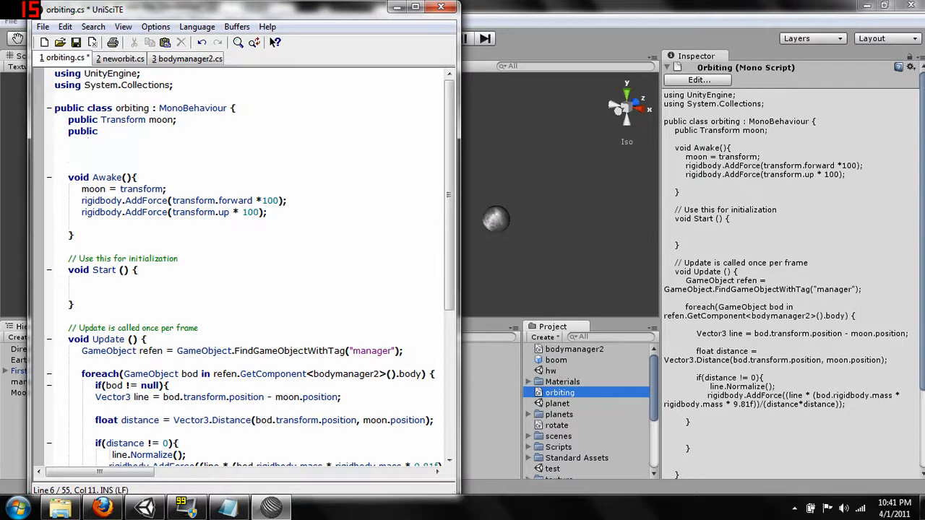
type("Transform")
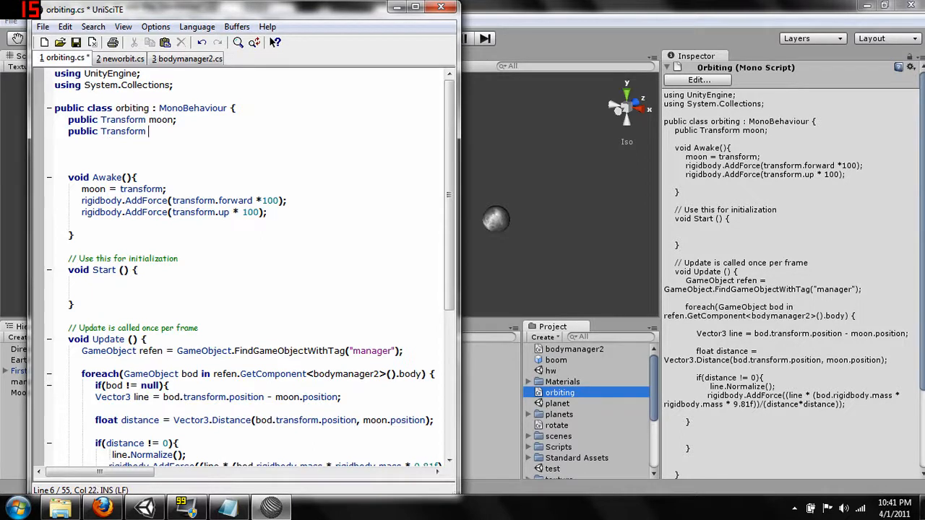
type("boom")
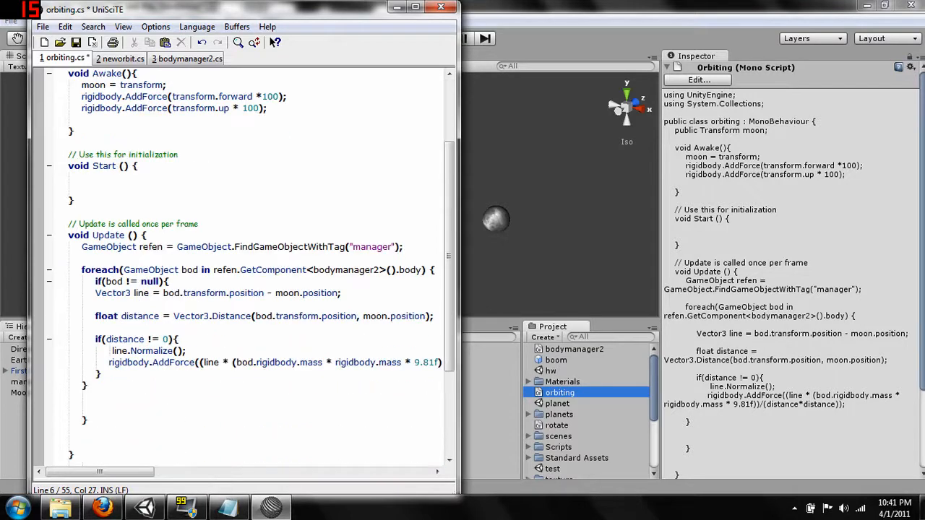
Add a Destroy(GameObject); call after the Instantiate in OnCollisionEnter
scroll("down", 3)
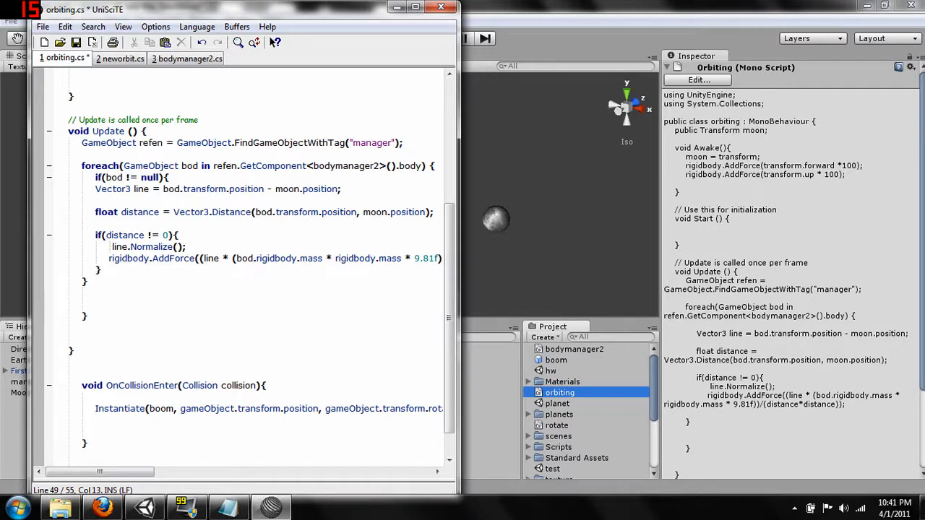
type("Desto")
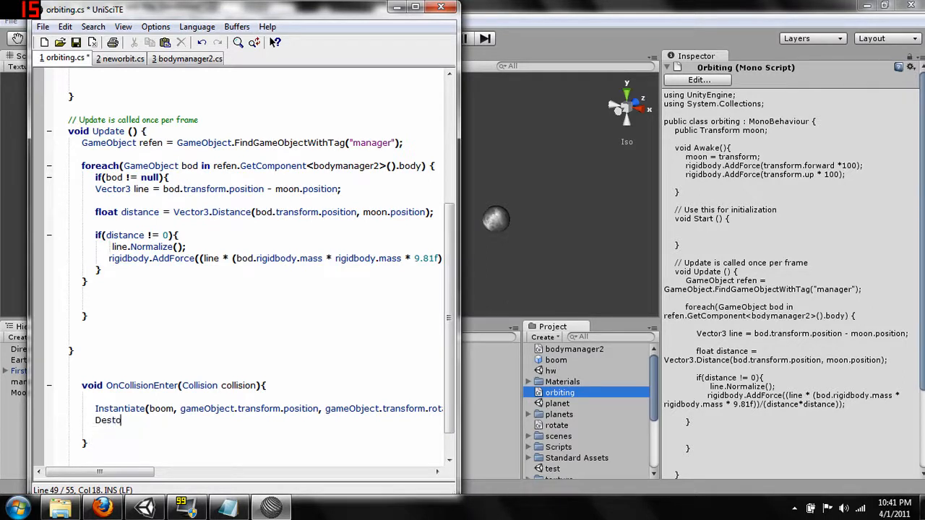
type("ry")
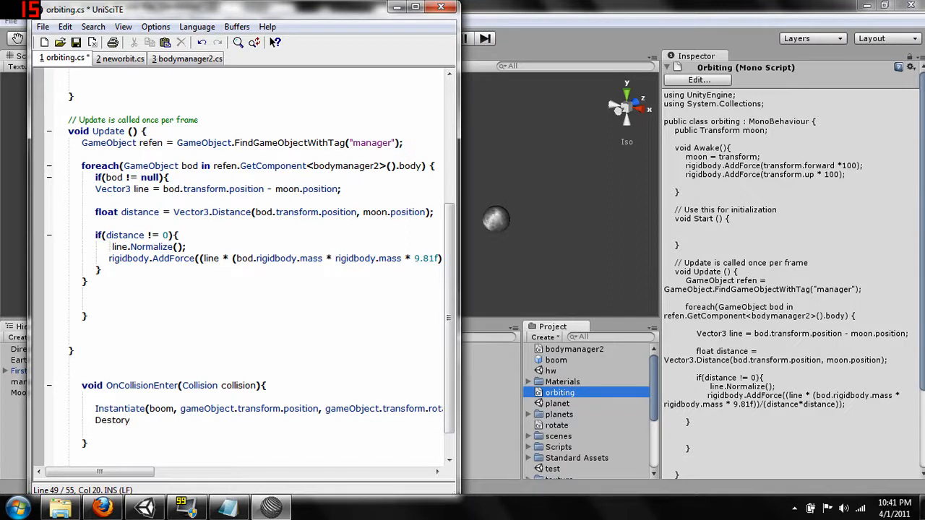
type("(G")
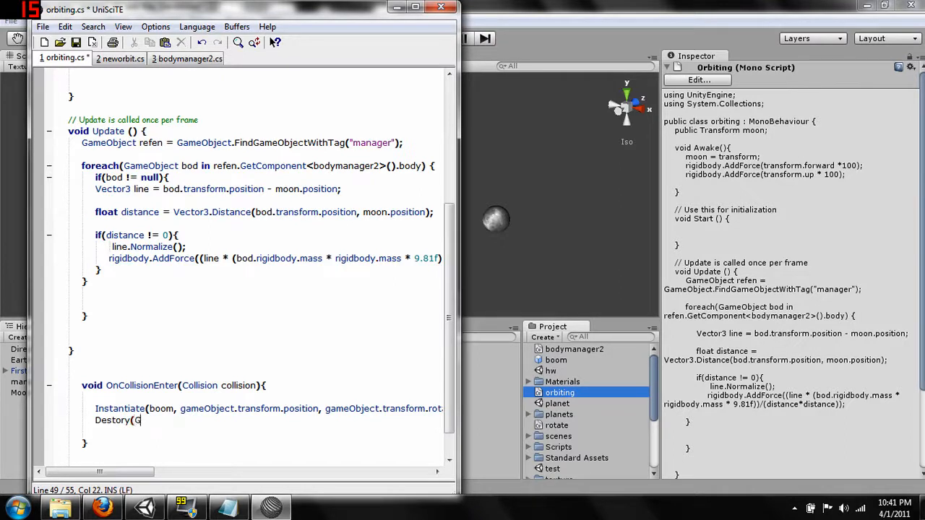
type("ameObject")
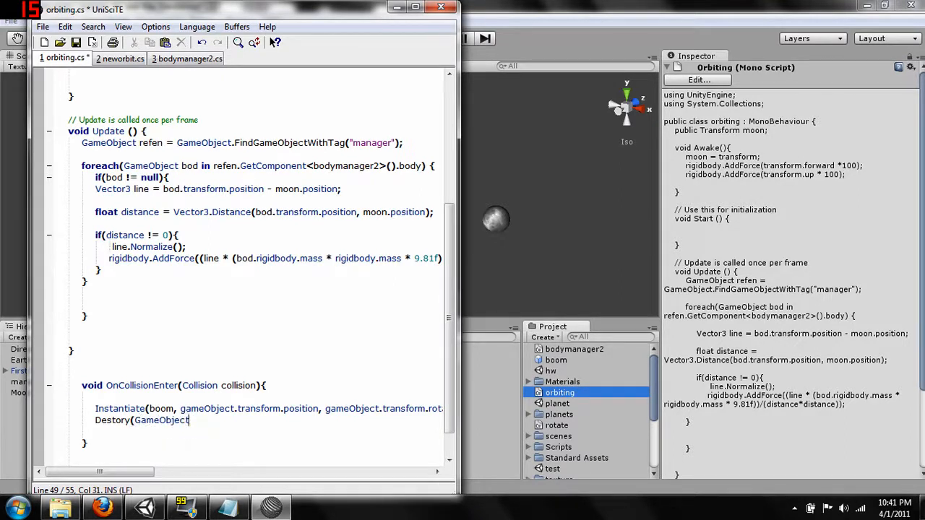
type(");")
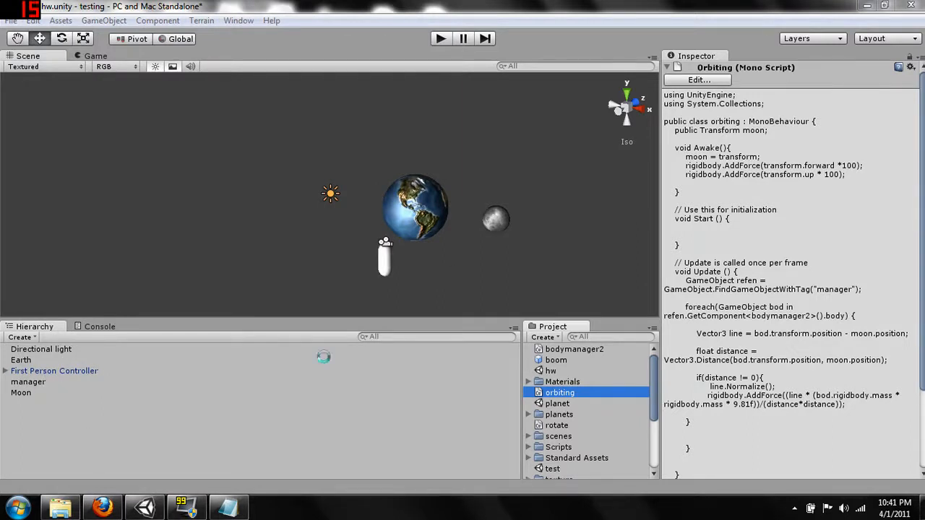
Return to Unity, close UniSciTE and view the console errors for line 49
left_click(40, 348)
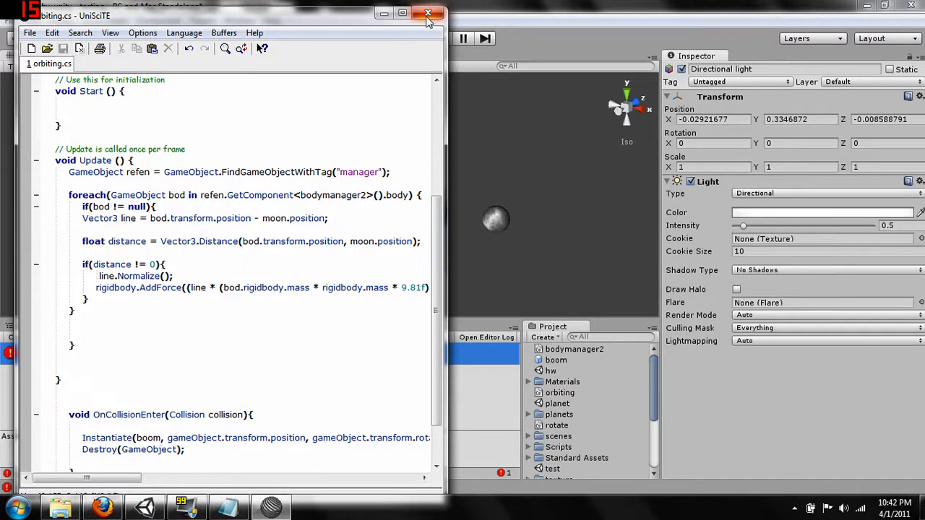
left_click(427, 14)
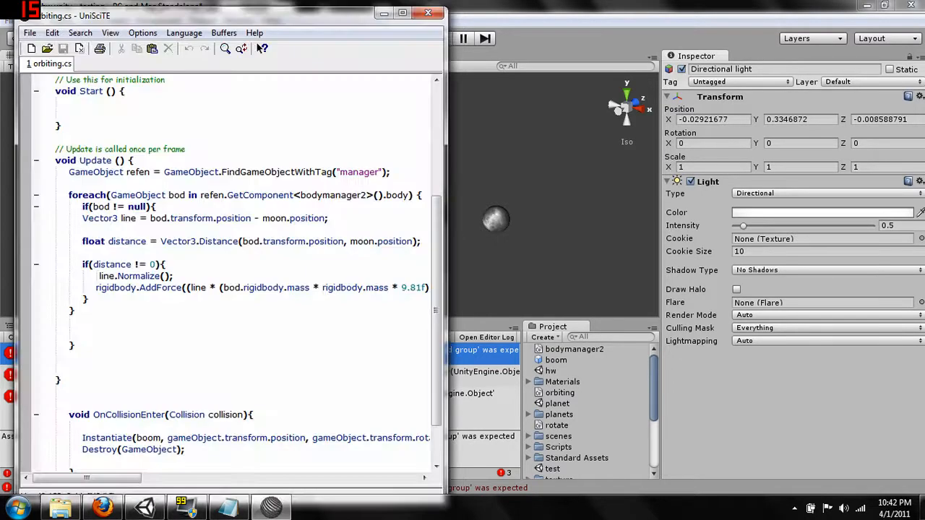
scroll("down", 3)
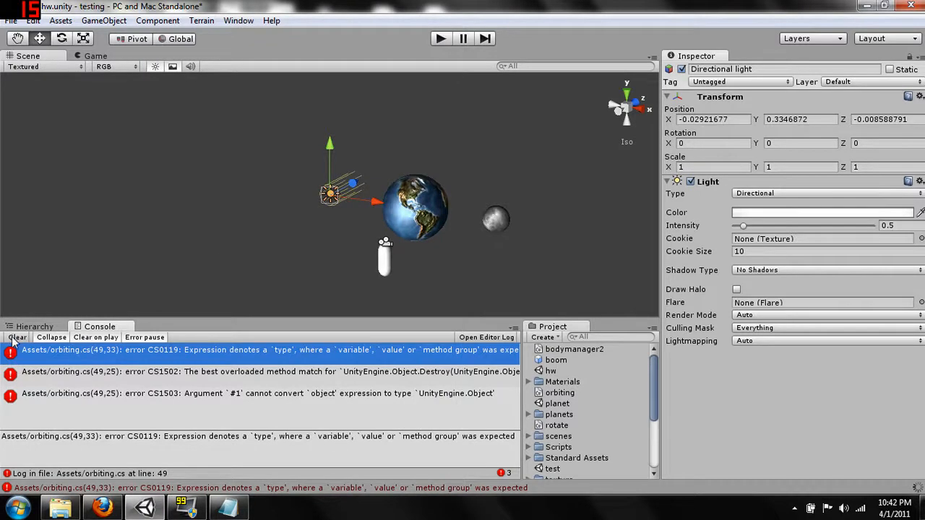
Move the Moon slightly toward Earth and assign the boom prefab to its Orbiting Boom field
left_click(16, 338)
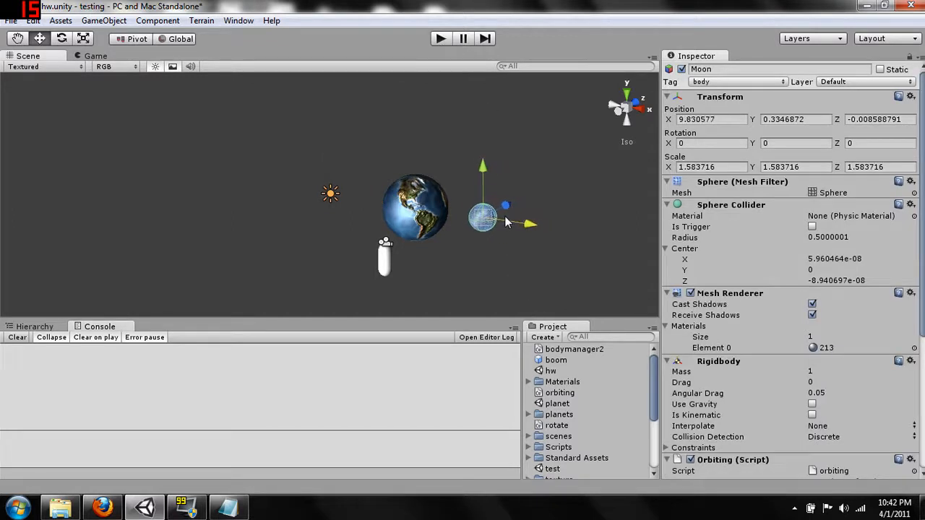
left_click_drag(505, 223, 494, 218)
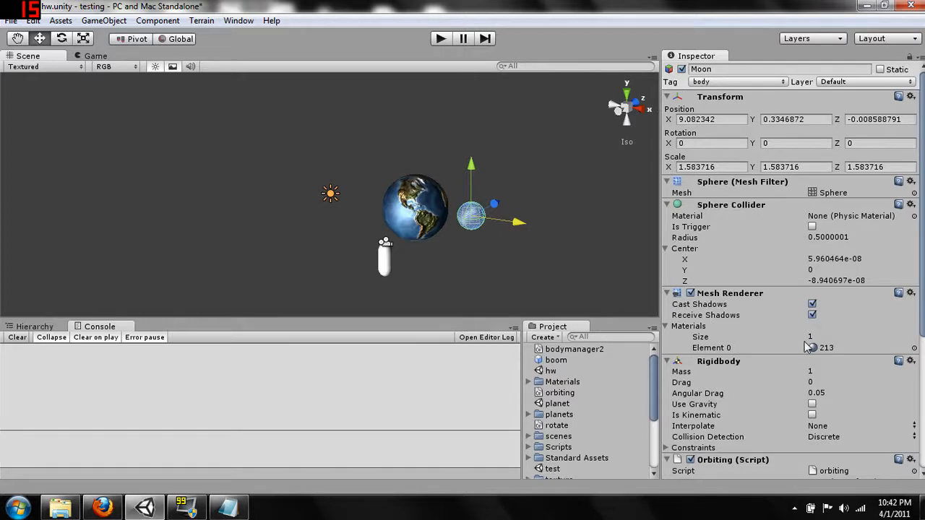
scroll("down", 3)
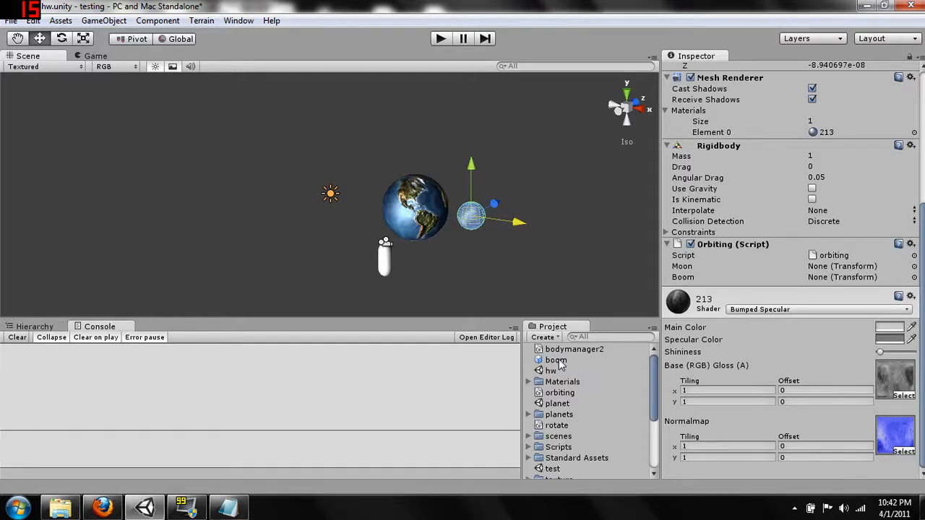
left_click(555, 359)
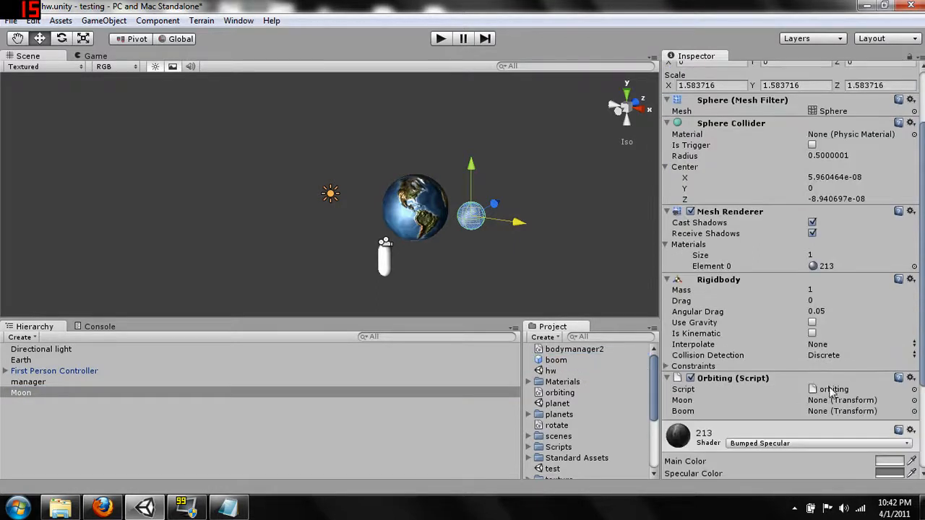
left_click(556, 359)
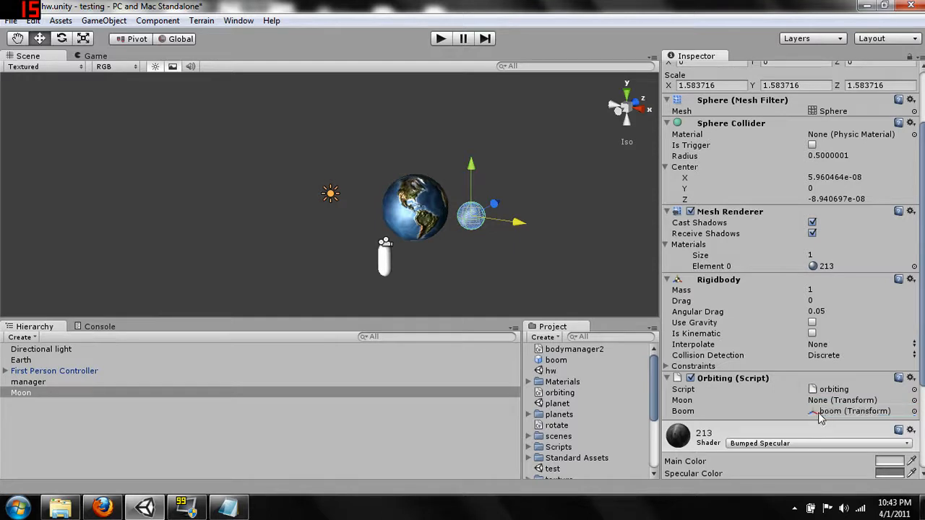
mouse_move(494, 179)
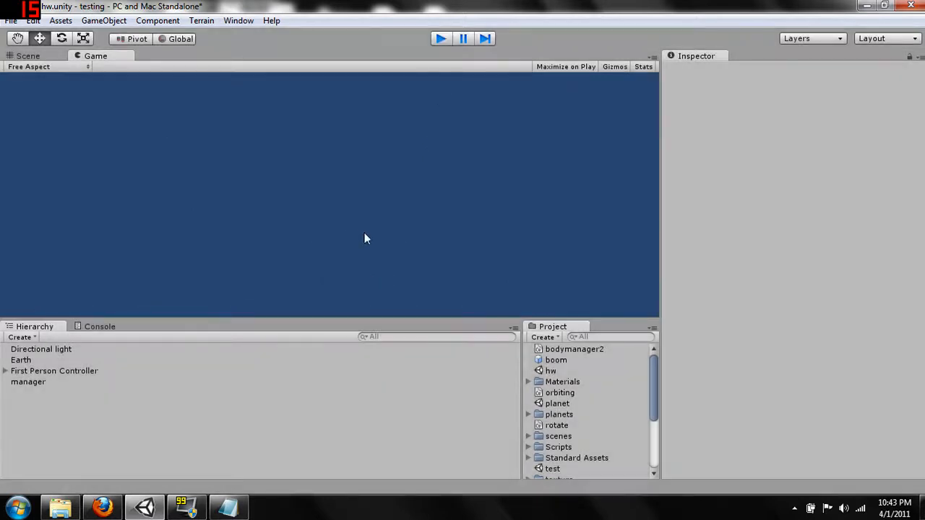
Stop play, duplicate the Moon into several copies around Earth, and run the scene
left_click(27, 54)
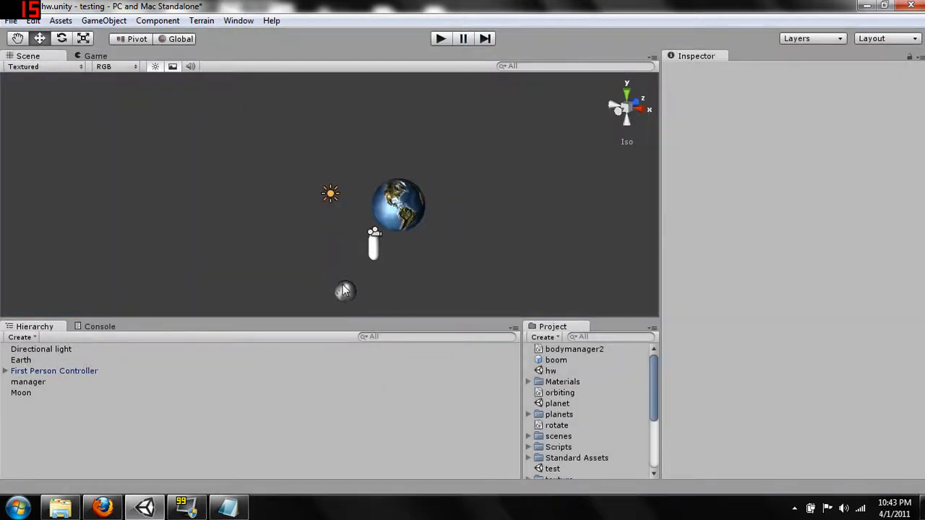
left_click(21, 393)
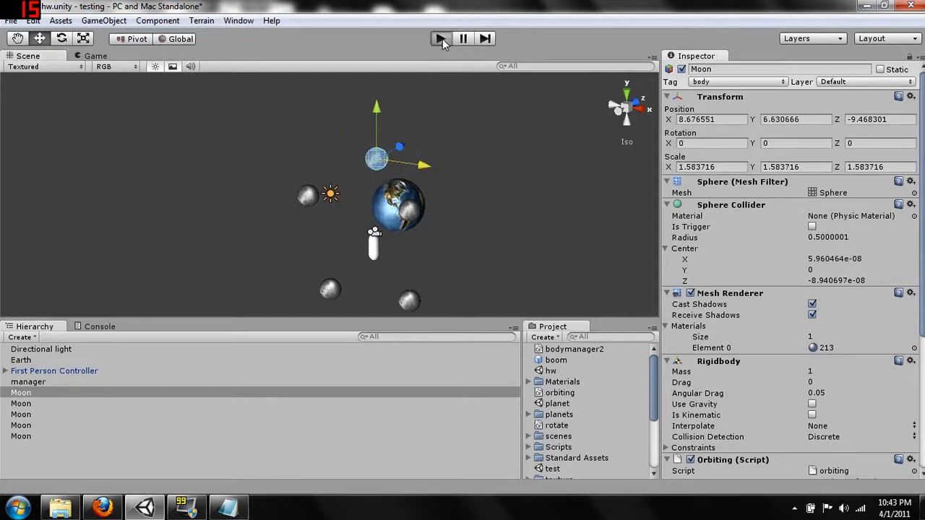
left_click(441, 38)
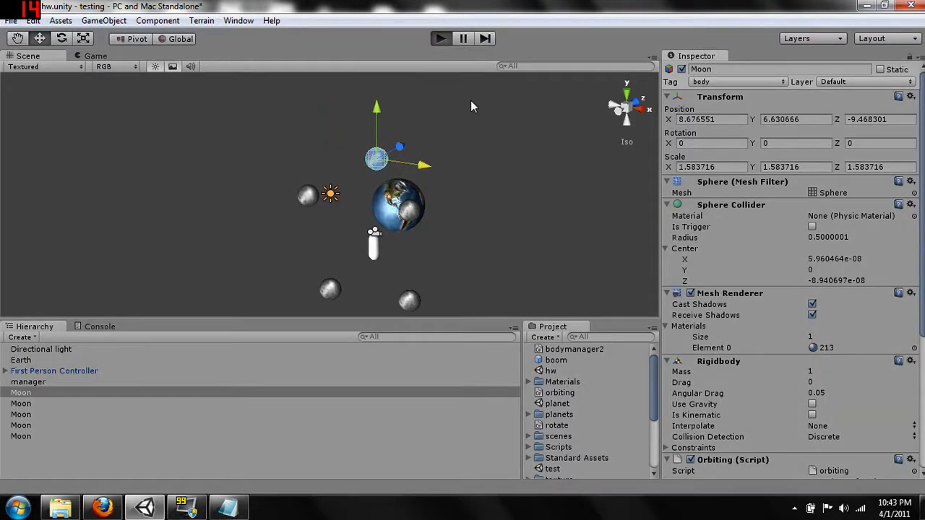